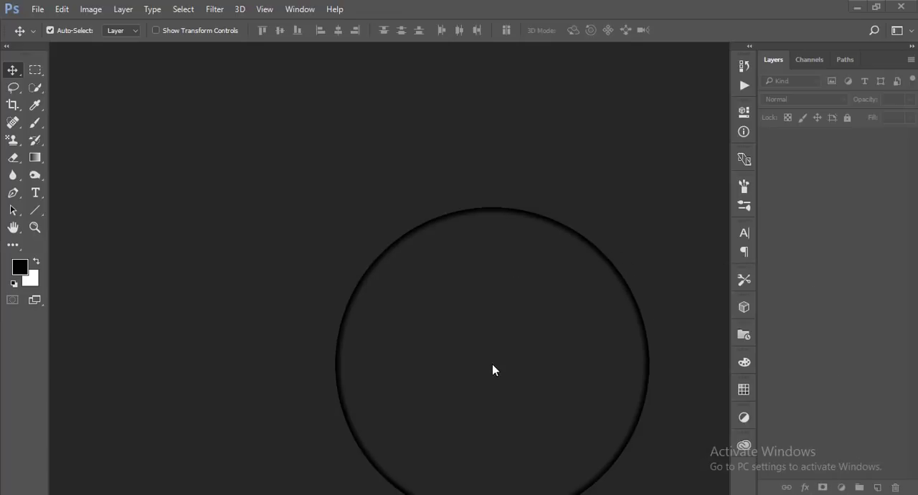
# - Create a new blank landscape document from a Custom preset
pyautogui.moveTo(493, 370); pyautogui.dragTo(169, 152)
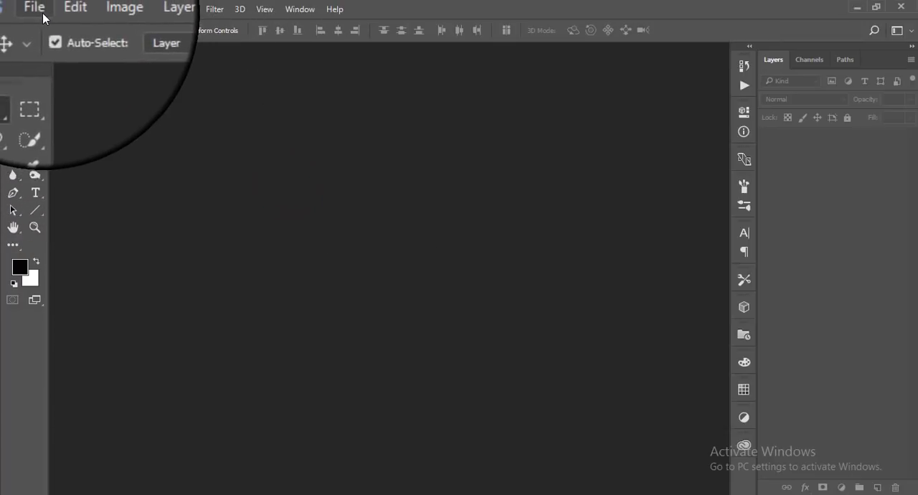
pyautogui.click(35, 8)
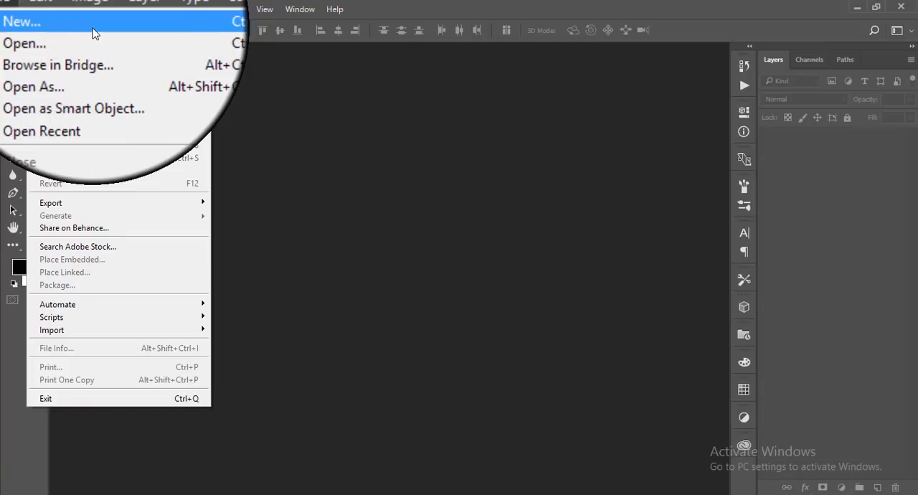
pyautogui.click(23, 21)
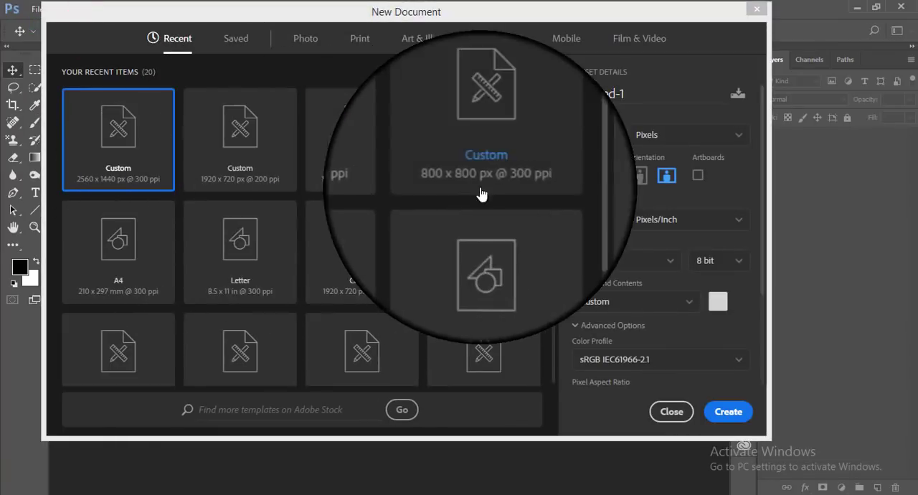
pyautogui.click(118, 139)
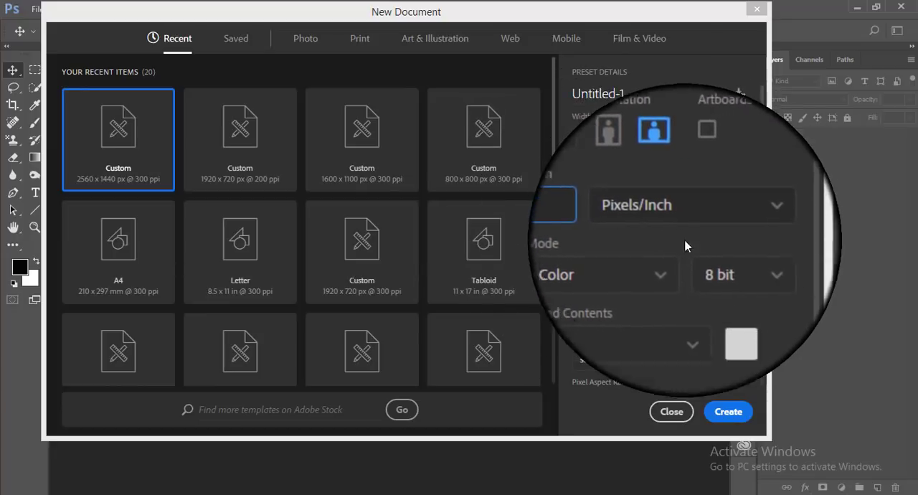
pyautogui.click(729, 410)
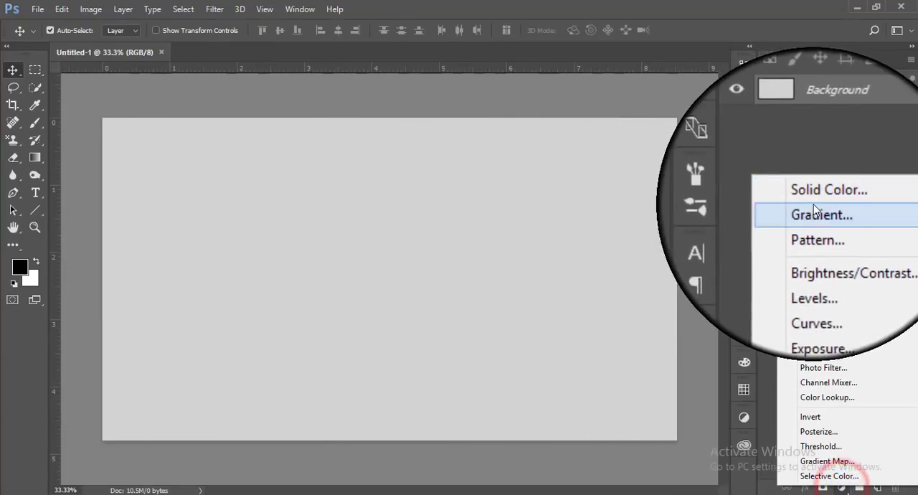
# - Add a Gradient Fill layer with a near-black (#1d1d1d) colour stop
pyautogui.click(820, 215)
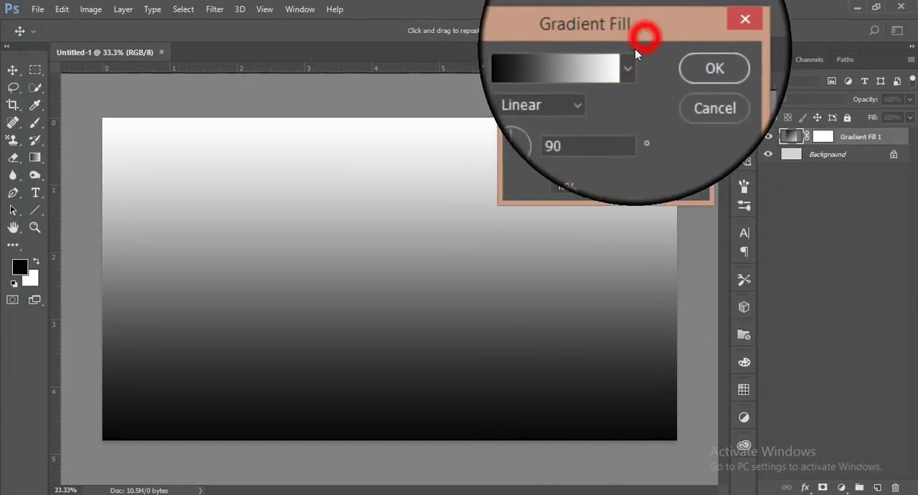
pyautogui.click(552, 69)
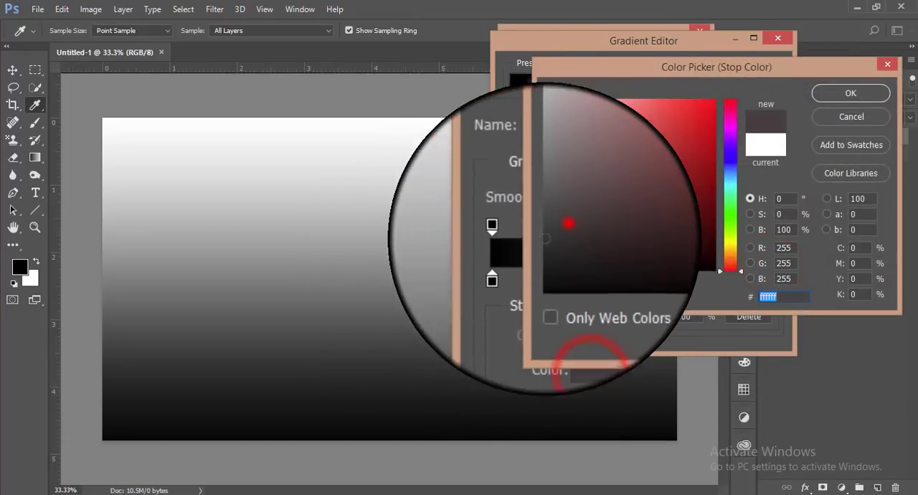
pyautogui.click(545, 251)
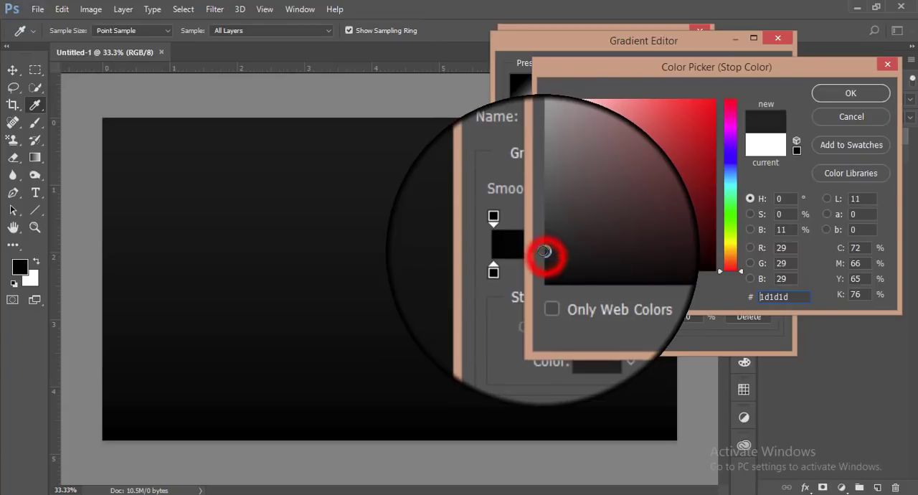
pyautogui.click(851, 92)
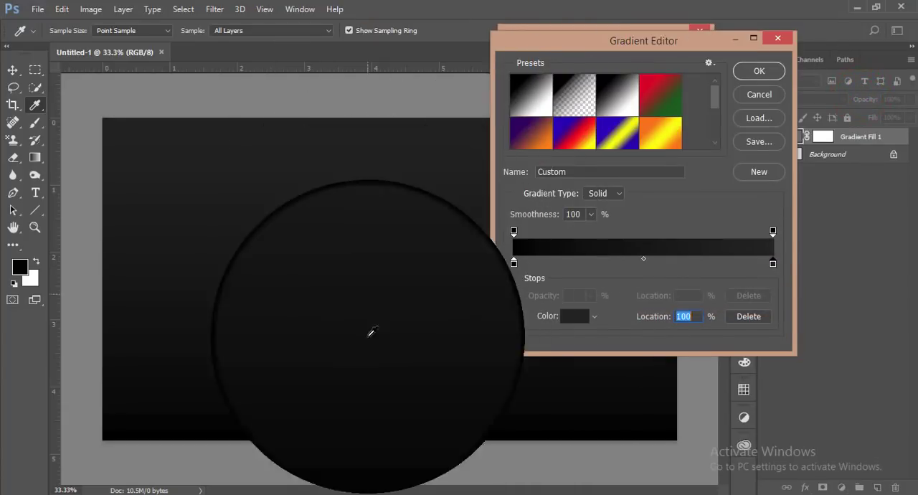
pyautogui.click(759, 70)
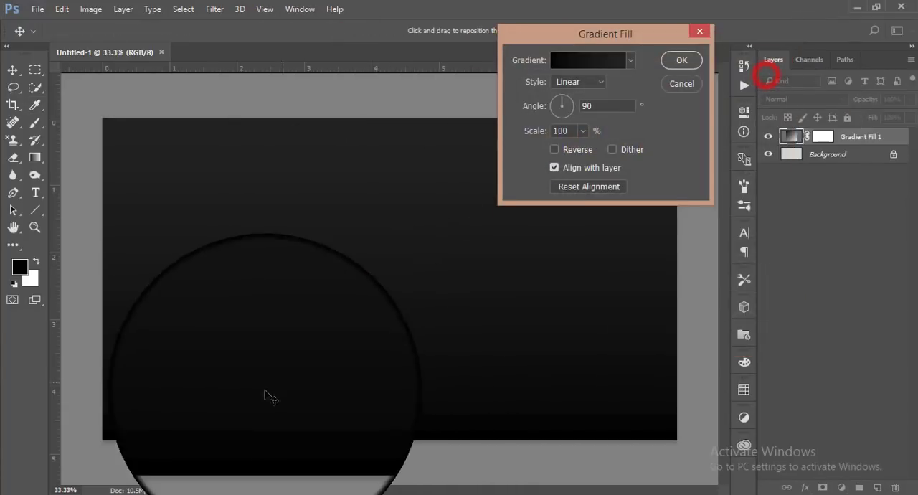
# - Enable Dither, raise the Scale, set Style to Radial and darken the right-hand stop
pyautogui.click(611, 149)
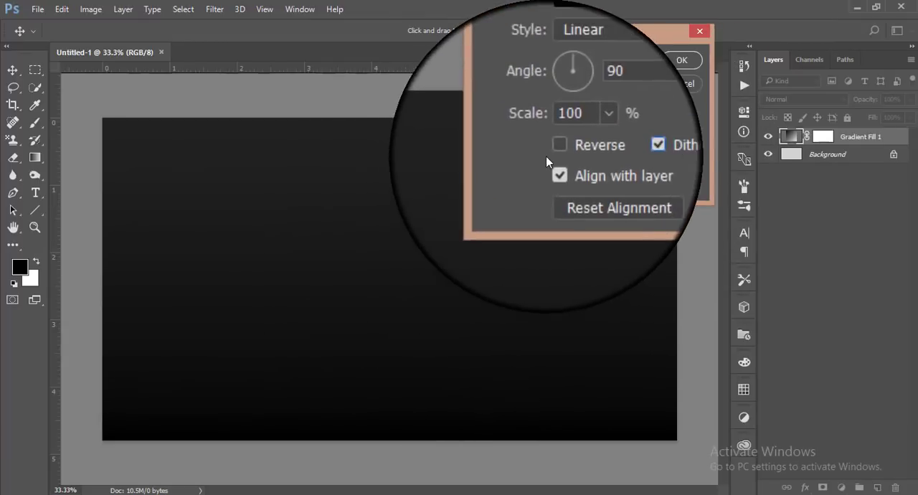
pyautogui.click(559, 148)
pyautogui.write('3')
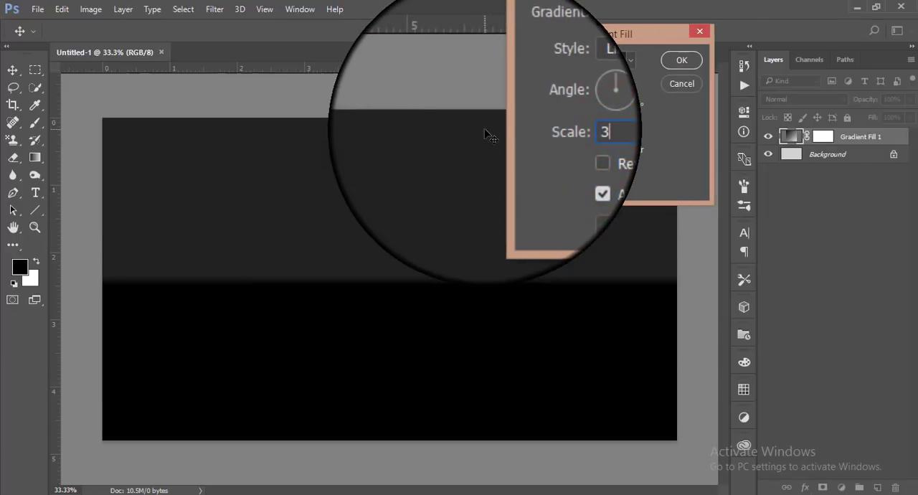
pyautogui.write('01')
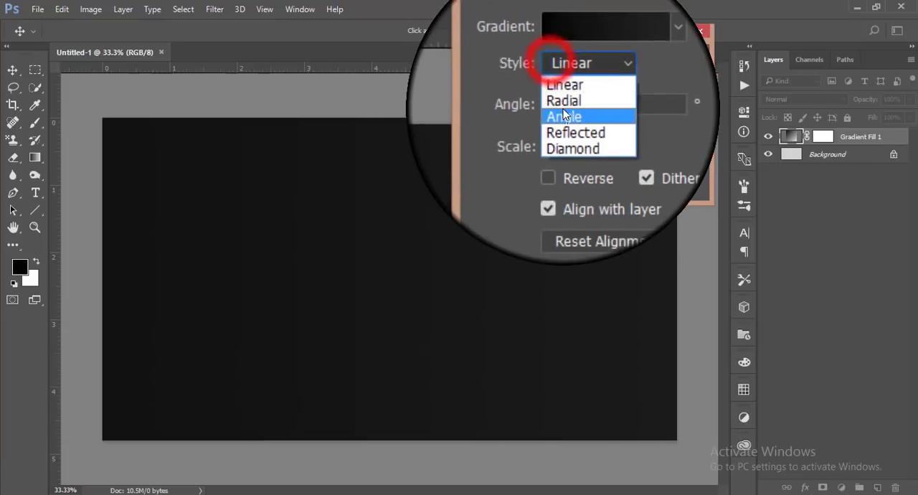
pyautogui.click(562, 100)
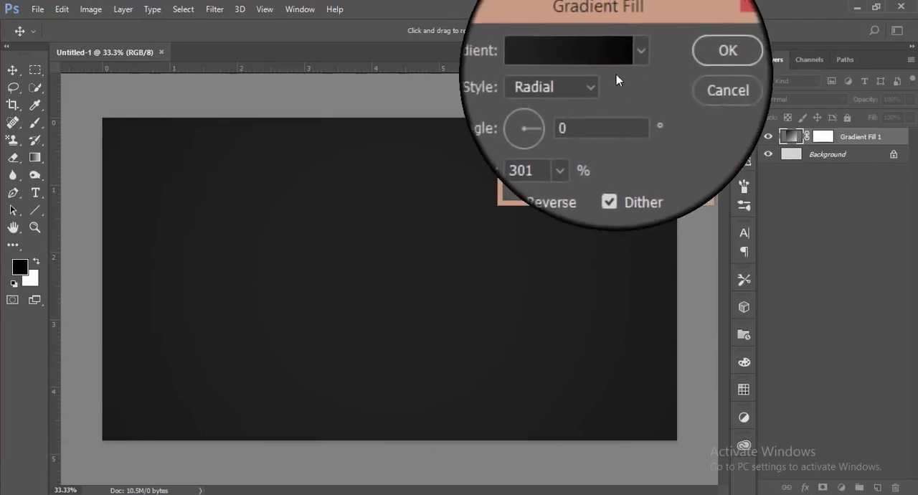
pyautogui.click(568, 50)
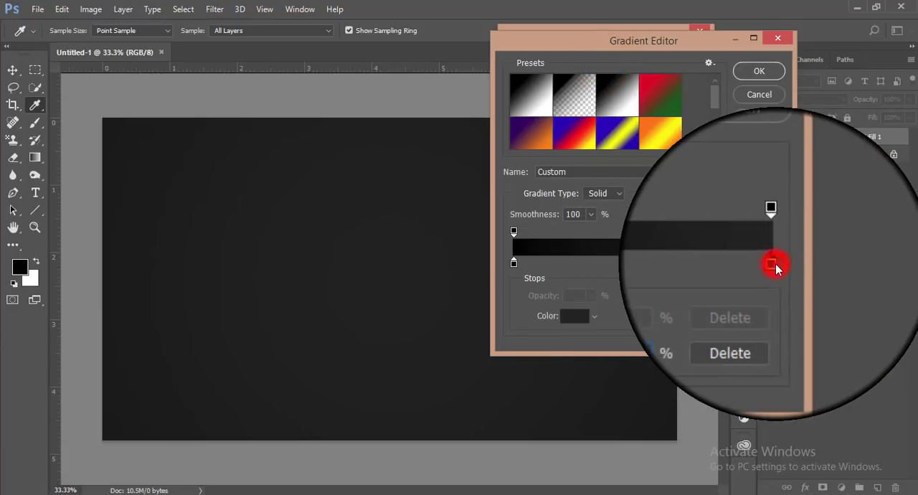
pyautogui.click(574, 316)
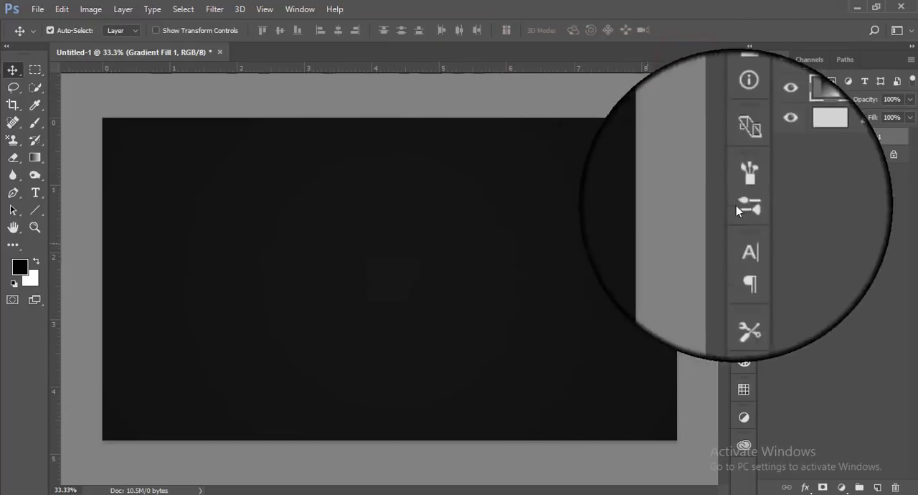
# - Place the seated-woman portrait photo, reposition it and enlarge it over the gradient
pyautogui.click(38, 8)
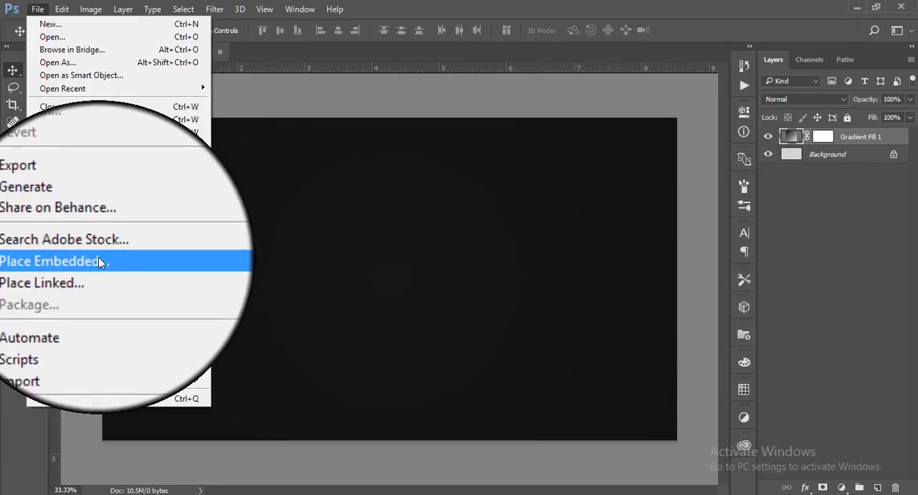
pyautogui.click(49, 261)
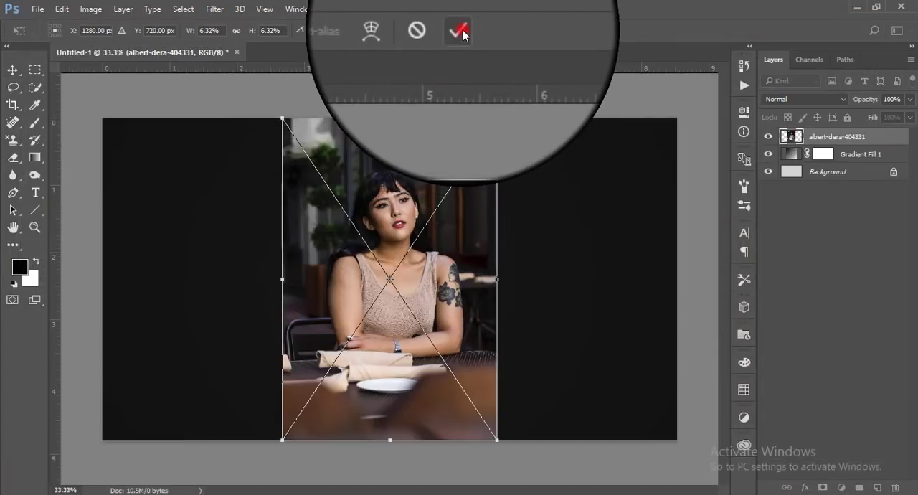
pyautogui.click(457, 30)
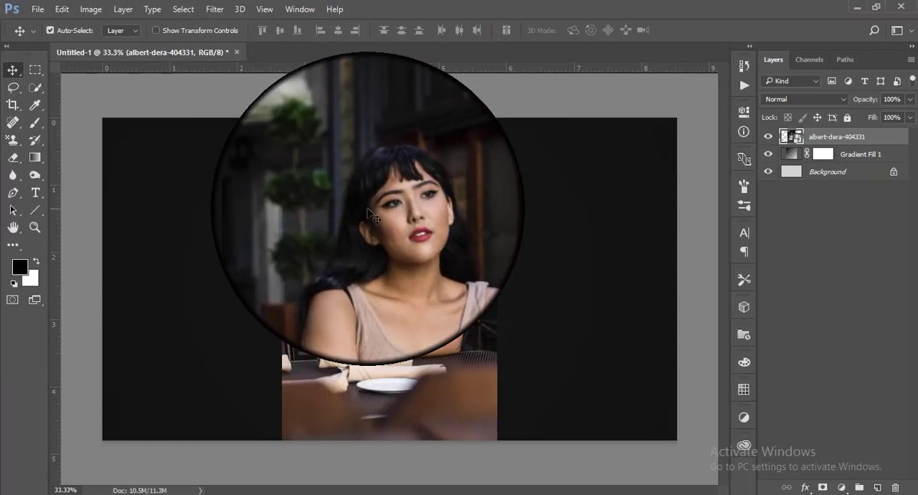
pyautogui.moveTo(370, 215); pyautogui.dragTo(438, 208)
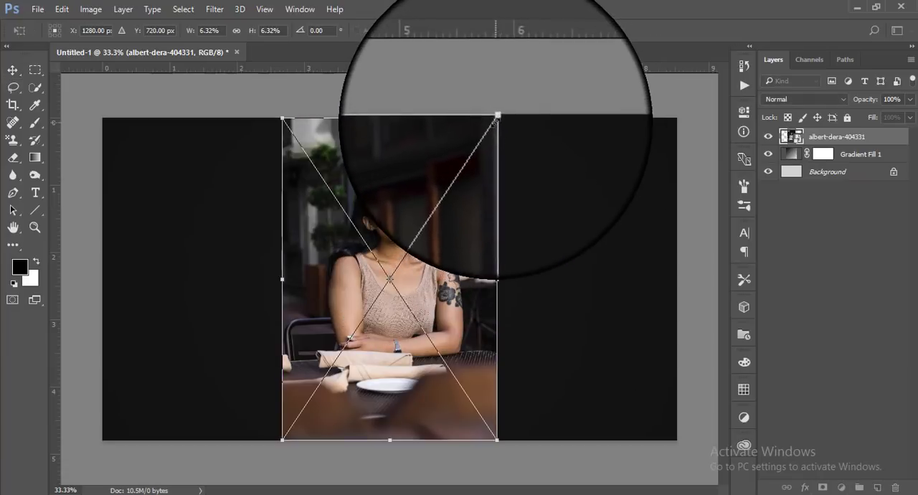
pyautogui.moveTo(495, 115); pyautogui.dragTo(562, 314)
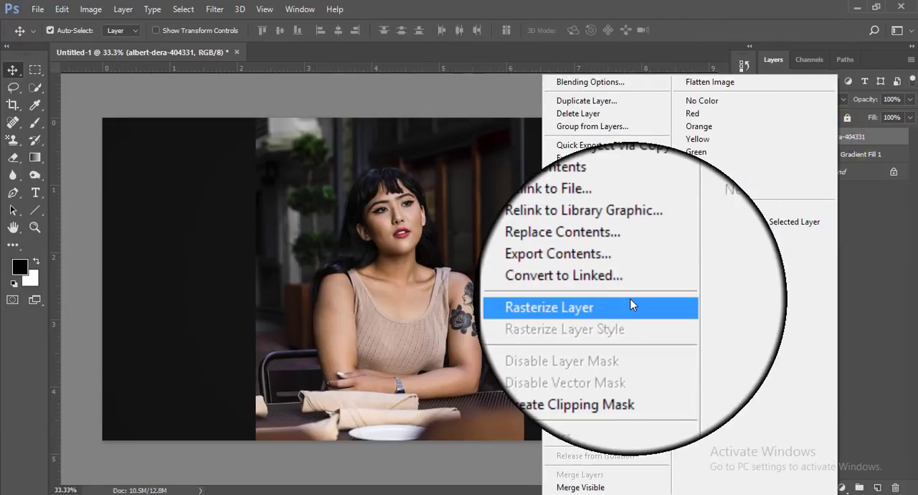
# - Rasterize the photo layer and convert it to a Smart Object
pyautogui.click(548, 307)
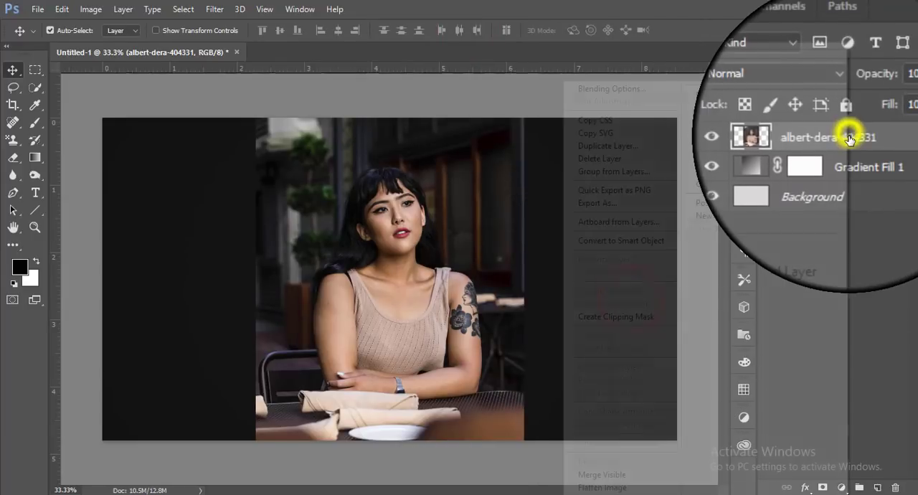
pyautogui.moveTo(600, 241)
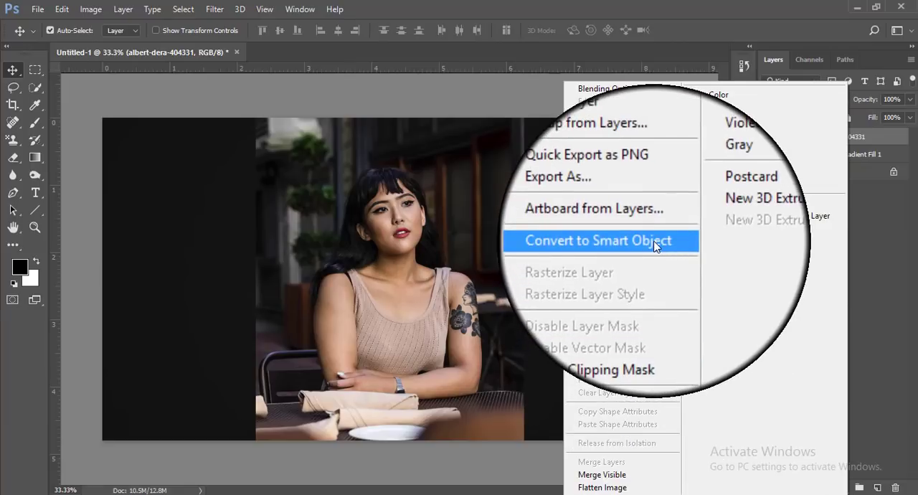
pyautogui.click(599, 241)
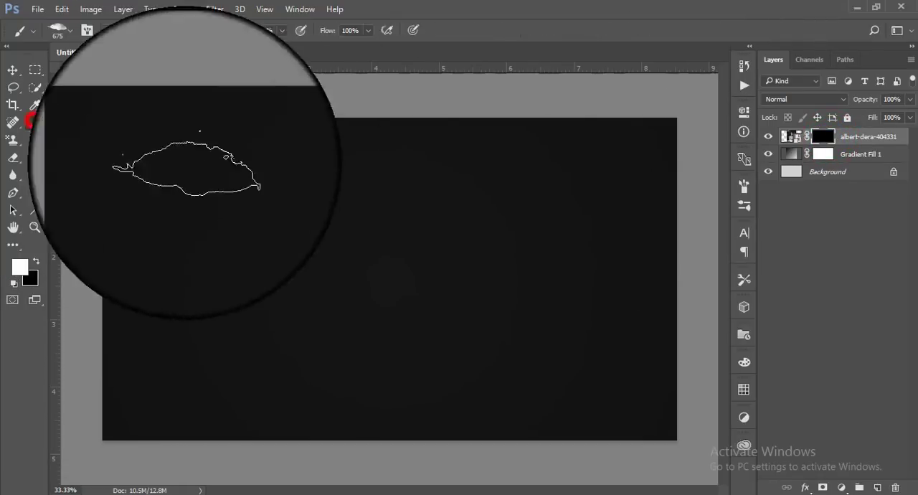
# - Select the Brush tool, enable angle jitter under Shape Dynamics and raise Spacing to about 53%
pyautogui.click(71, 30)
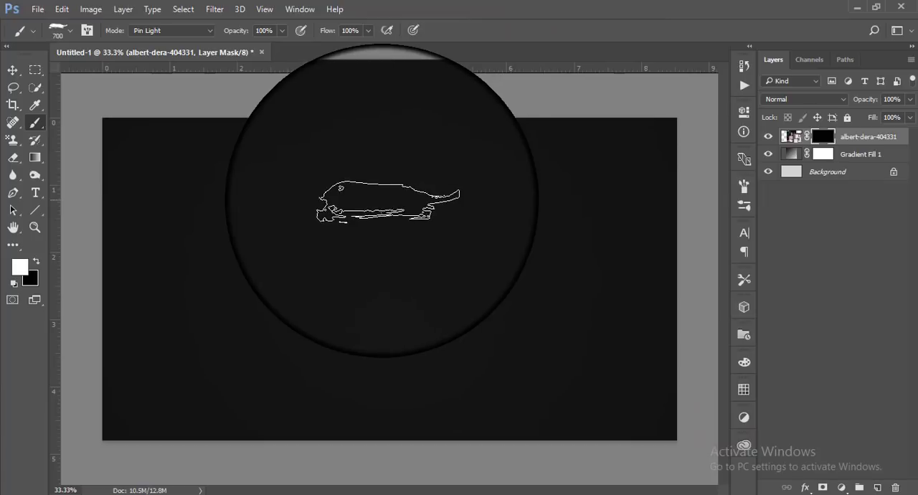
pyautogui.click(86, 30)
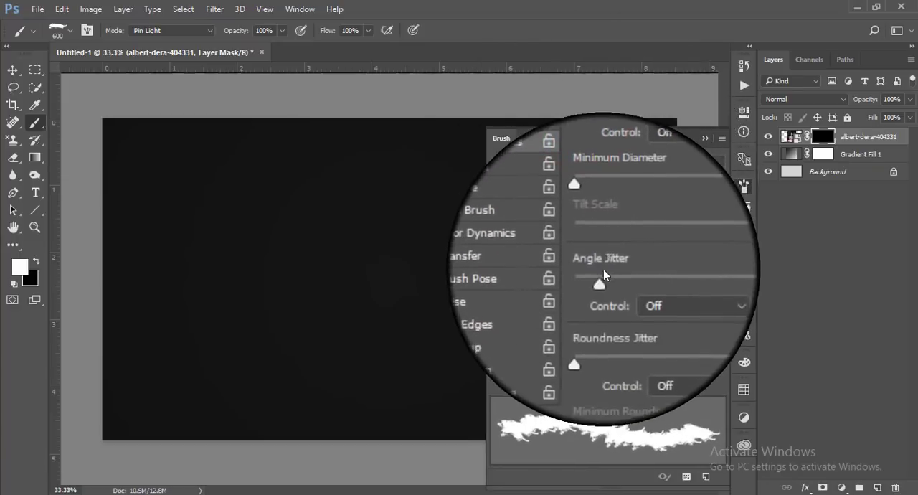
pyautogui.click(486, 207)
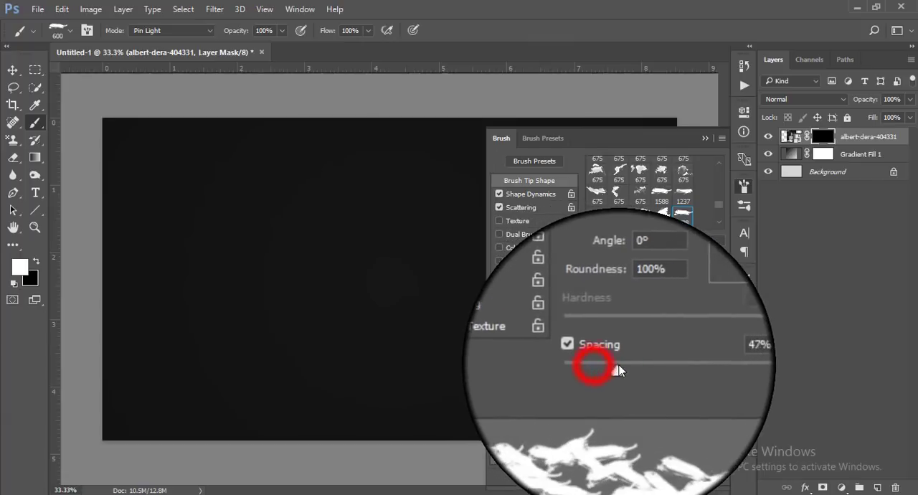
pyautogui.moveTo(594, 367); pyautogui.dragTo(623, 370)
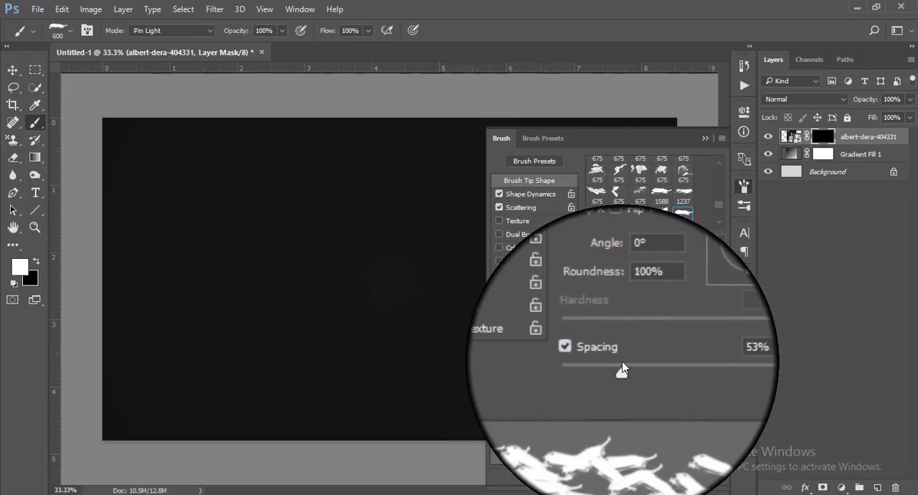
pyautogui.click(706, 138)
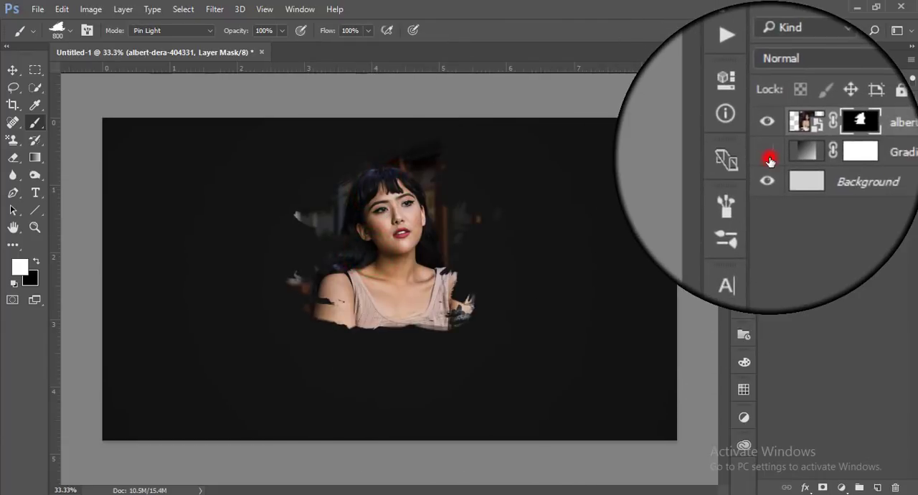
# - Show the light gradient layer, pick a stroke brush preset and paint ragged edges into the mask
pyautogui.click(768, 150)
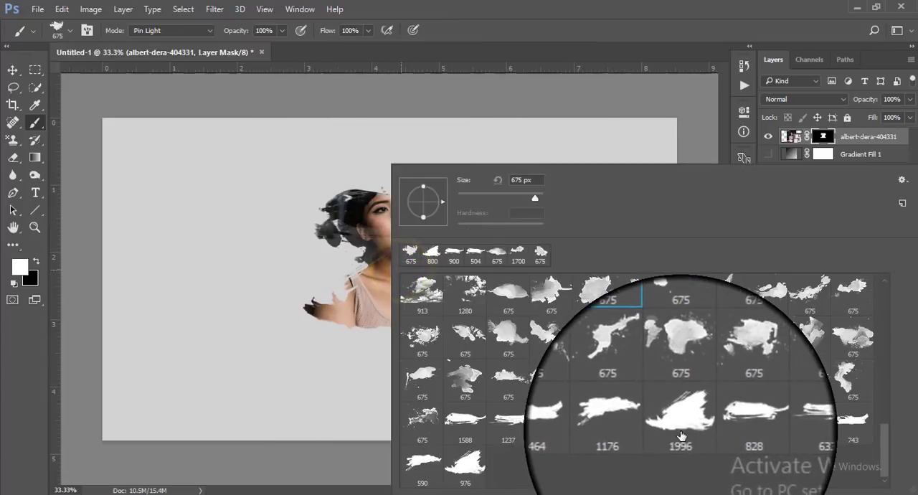
pyautogui.click(723, 419)
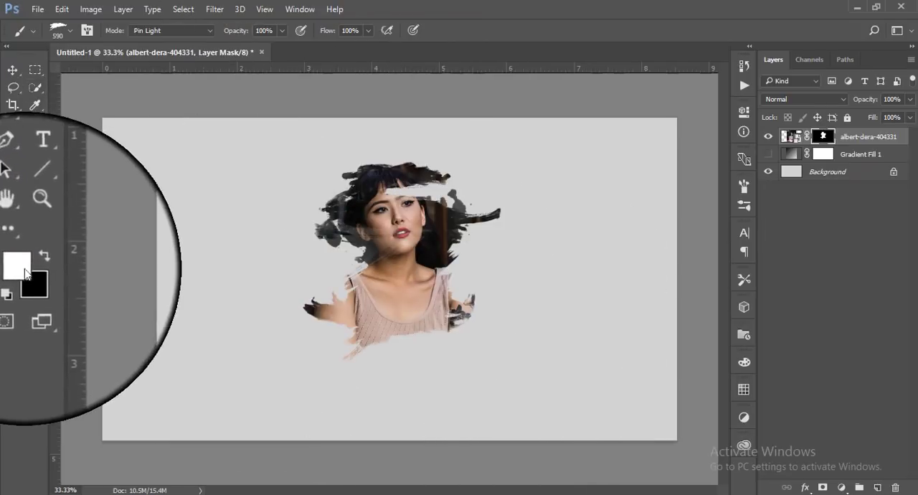
pyautogui.click(71, 30)
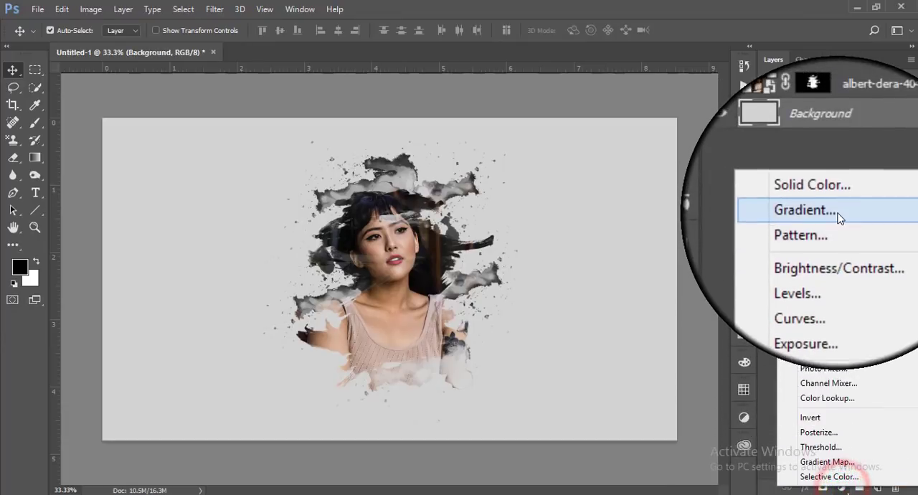
# - Add a soft light-grey linear Gradient Fill at angle 90 behind the portrait
pyautogui.click(805, 209)
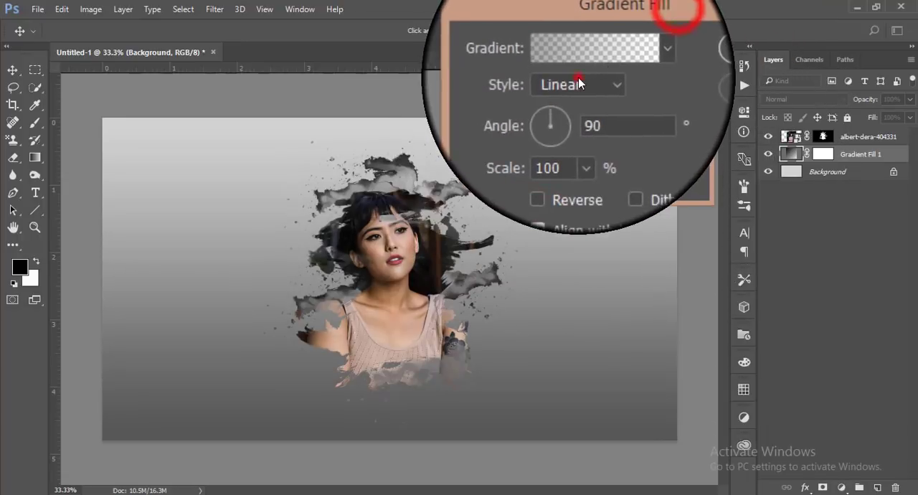
pyautogui.click(553, 149)
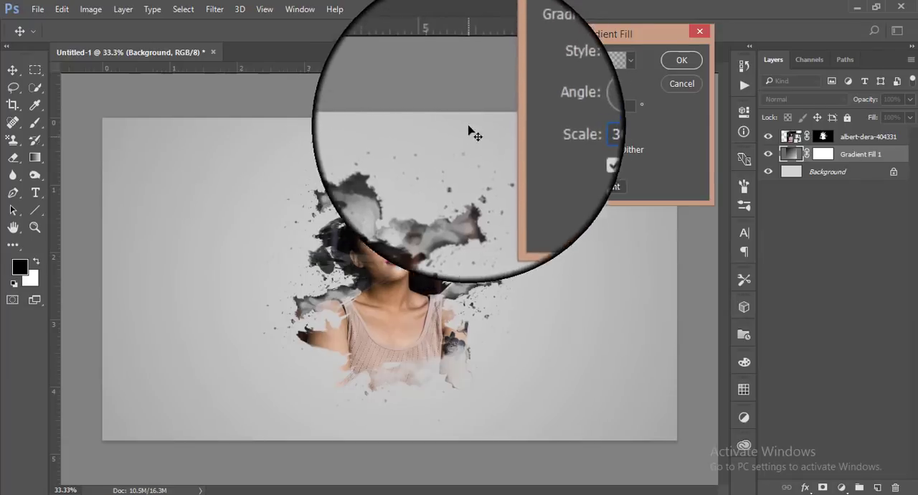
pyautogui.click(680, 61)
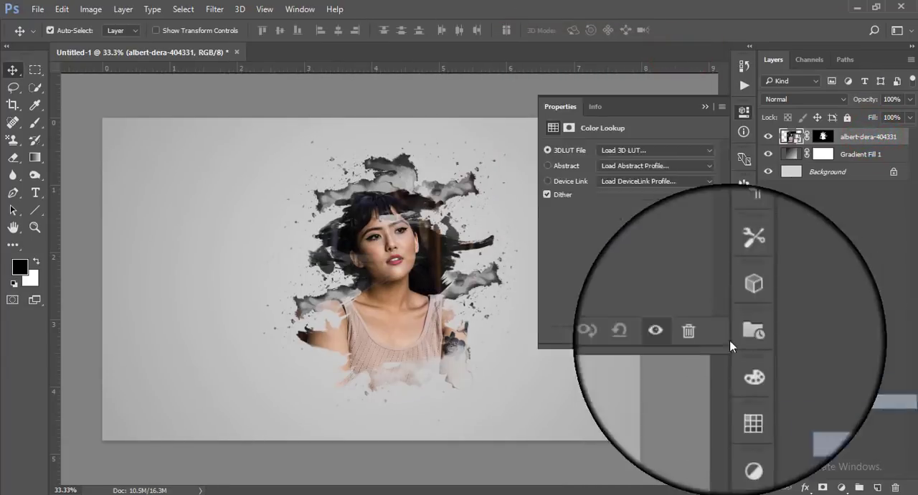
# - Apply the Fuji ETERNA 250D Kodak 2395 LUT in a Color Lookup adjustment
pyautogui.click(654, 149)
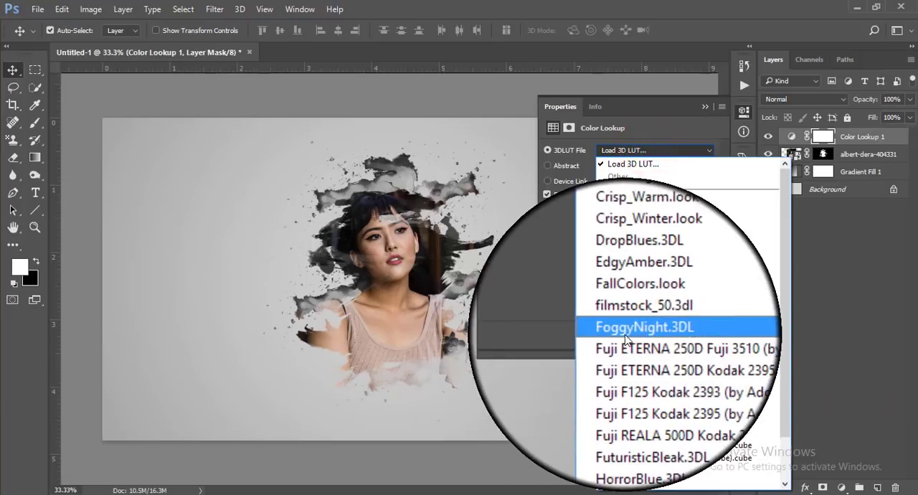
pyautogui.click(683, 370)
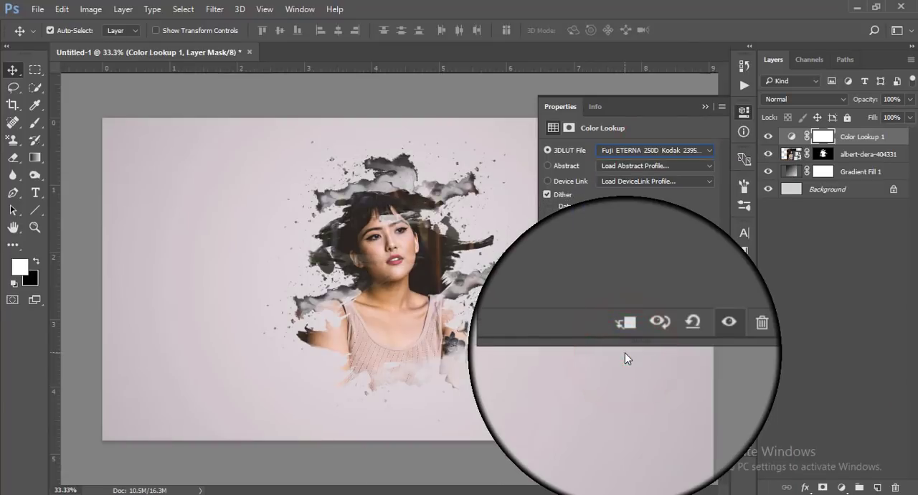
pyautogui.click(625, 321)
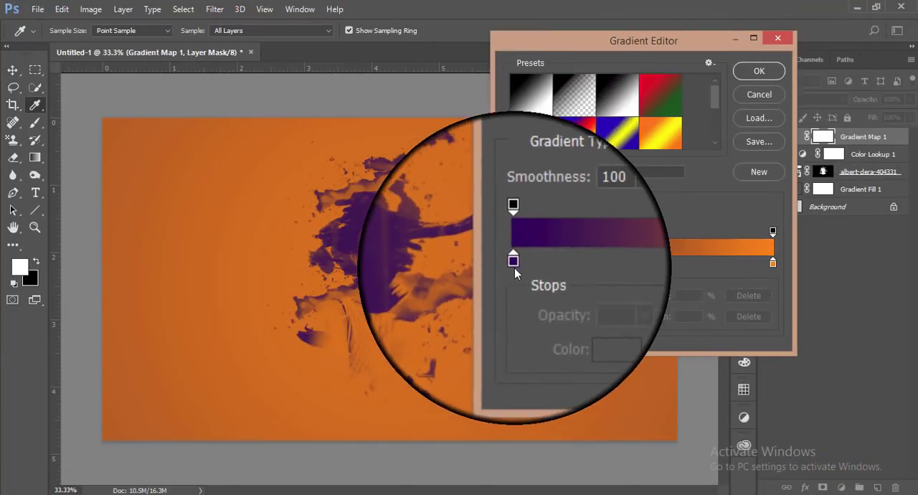
# - Set the Gradient Map stops to dark navy #0a2d59 and red, then change its blend mode for a subtle tint
pyautogui.click(617, 350)
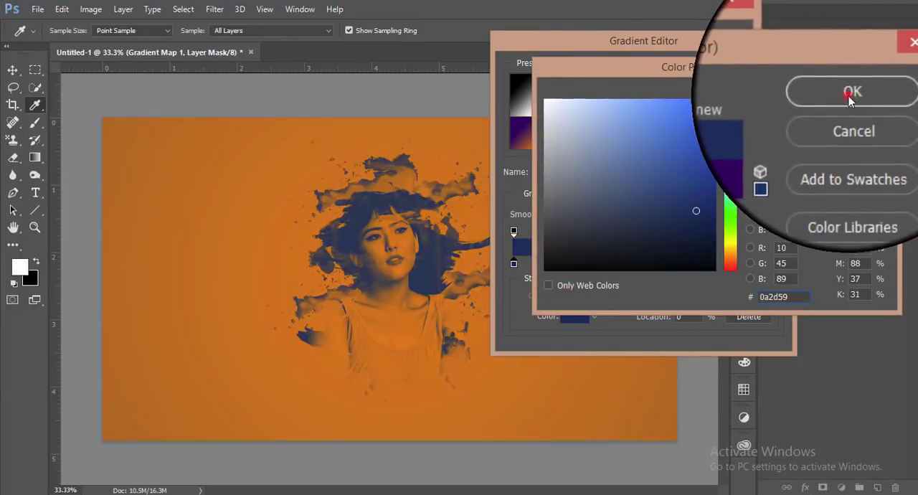
pyautogui.click(852, 92)
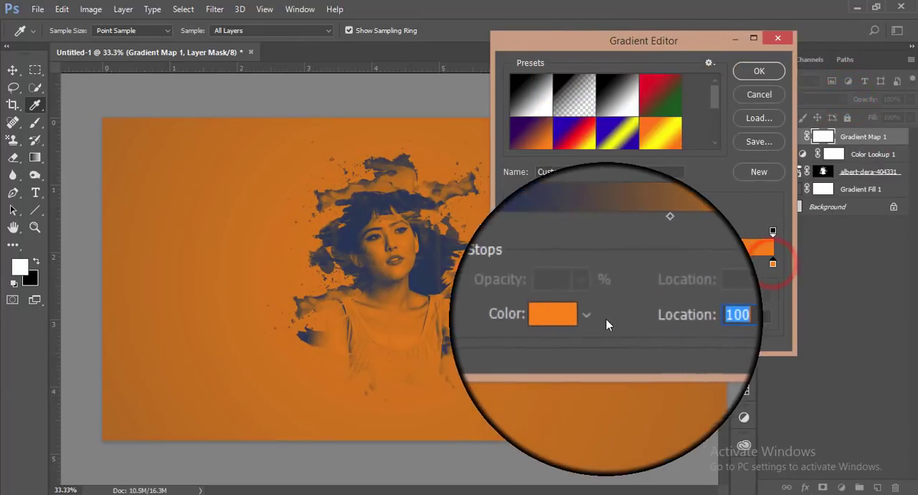
pyautogui.click(553, 313)
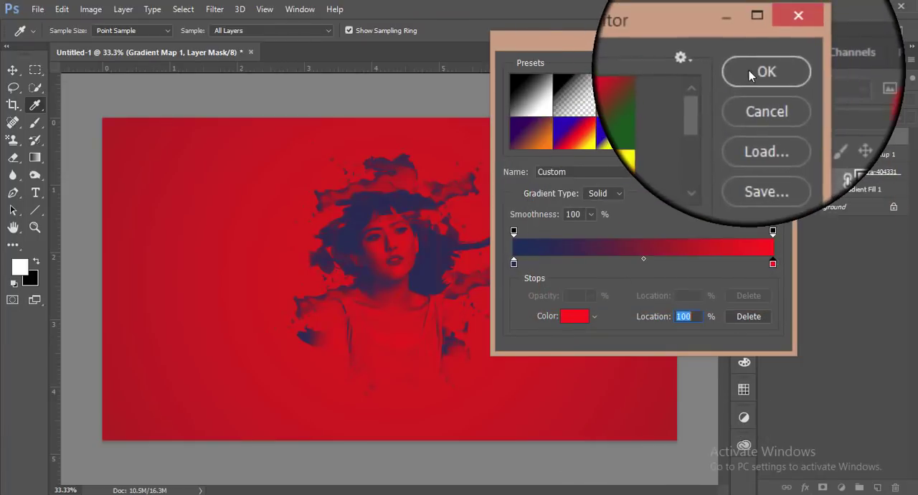
pyautogui.click(766, 72)
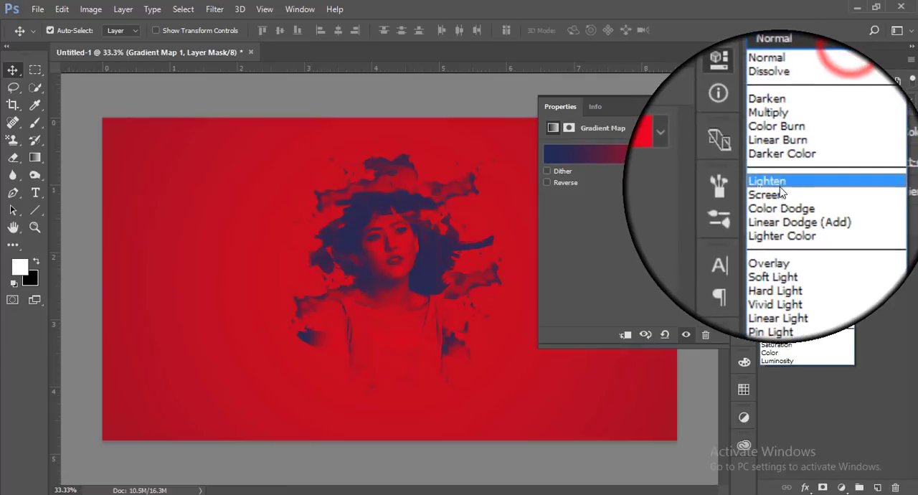
pyautogui.click(766, 194)
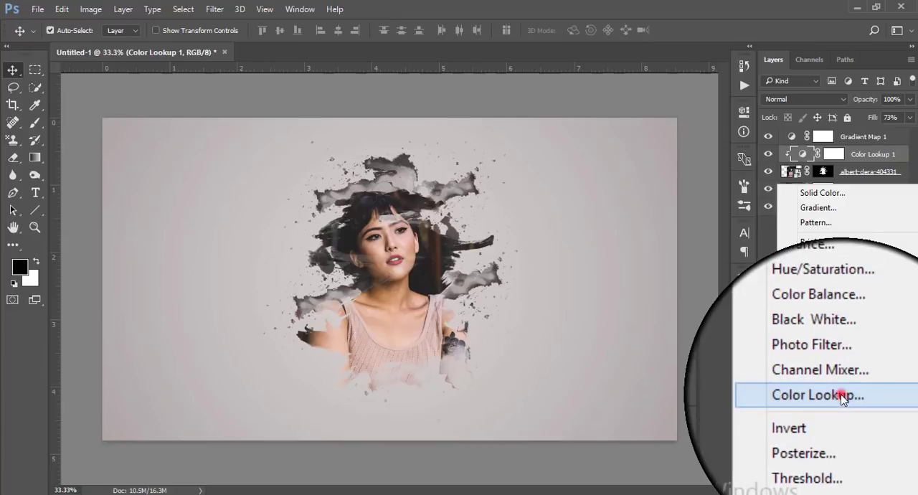
# - Add a Kodak 5205 Fuji 3510 Color Lookup at about 49% fill and group the layers
pyautogui.click(818, 394)
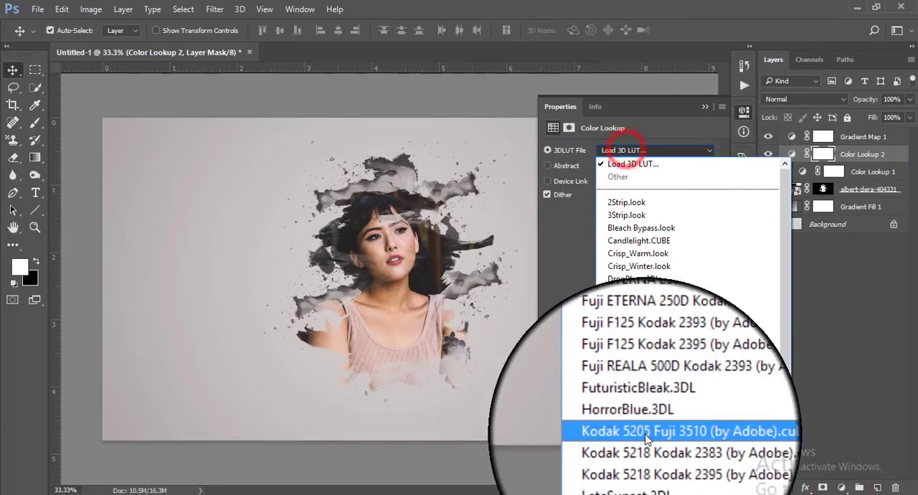
pyautogui.click(627, 408)
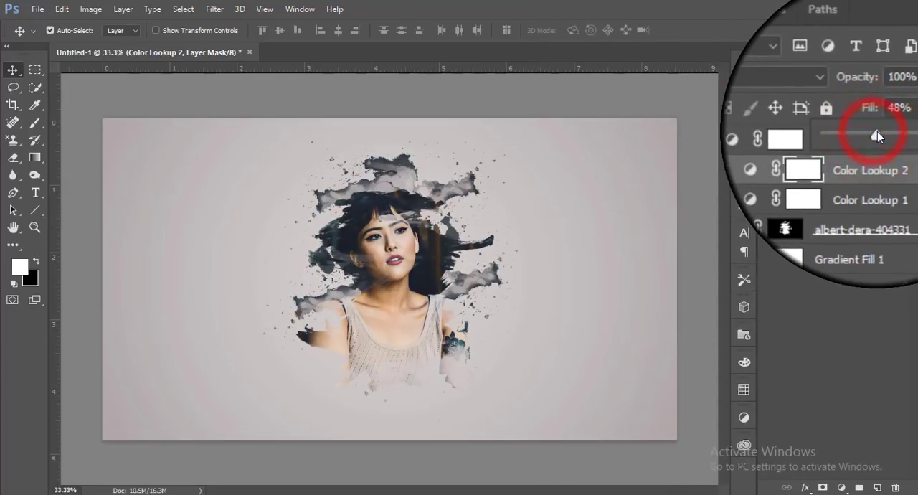
pyautogui.click(858, 135)
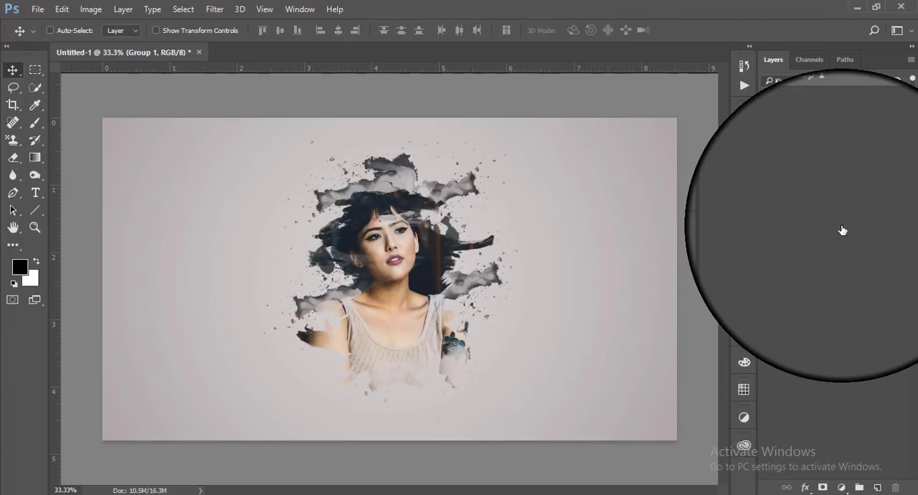
# - Stamp the visible layers into a merged Layer 1 and run the Camera Raw Filter on it
pyautogui.click(215, 8)
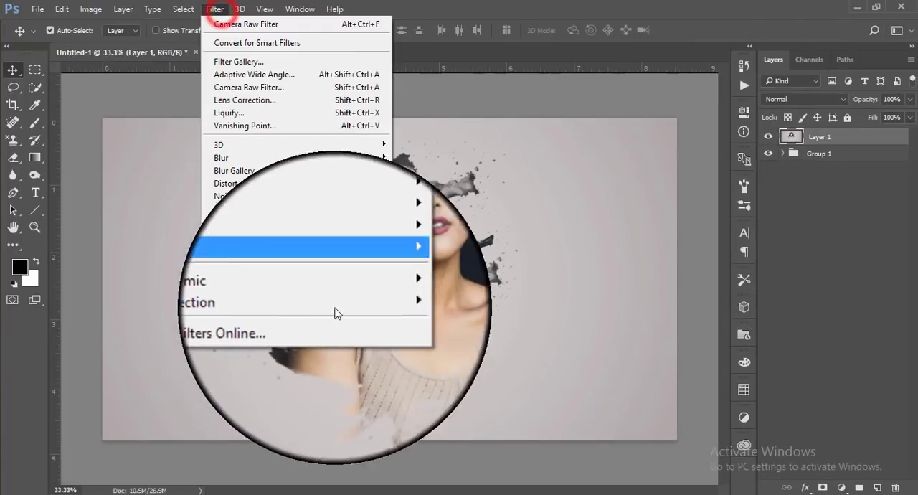
pyautogui.moveTo(239, 304)
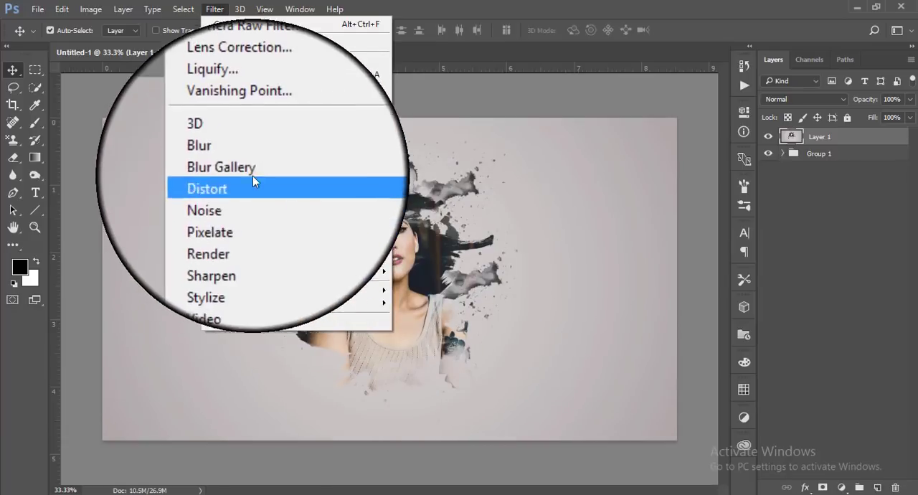
pyautogui.click(246, 26)
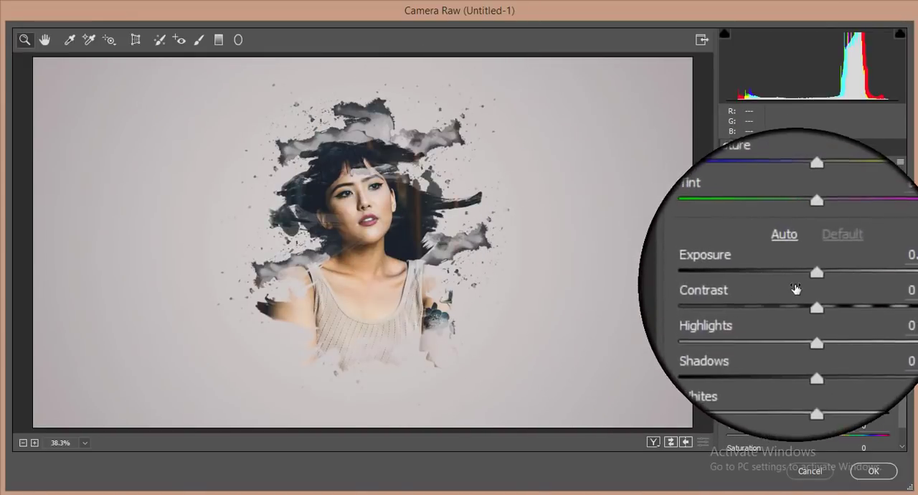
# - Adjust basic tone, luminance noise reduction and post-crop vignette, then review per-colour saturation
pyautogui.moveTo(815, 271); pyautogui.dragTo(801, 270)
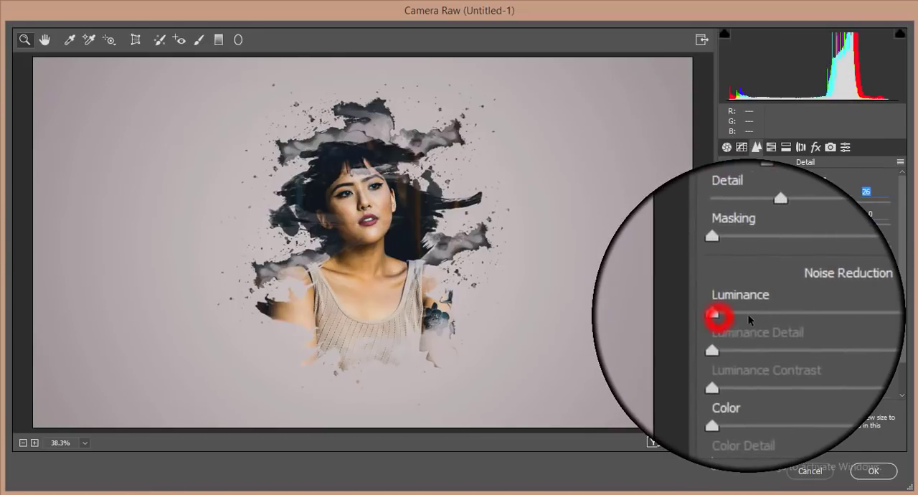
pyautogui.click(815, 146)
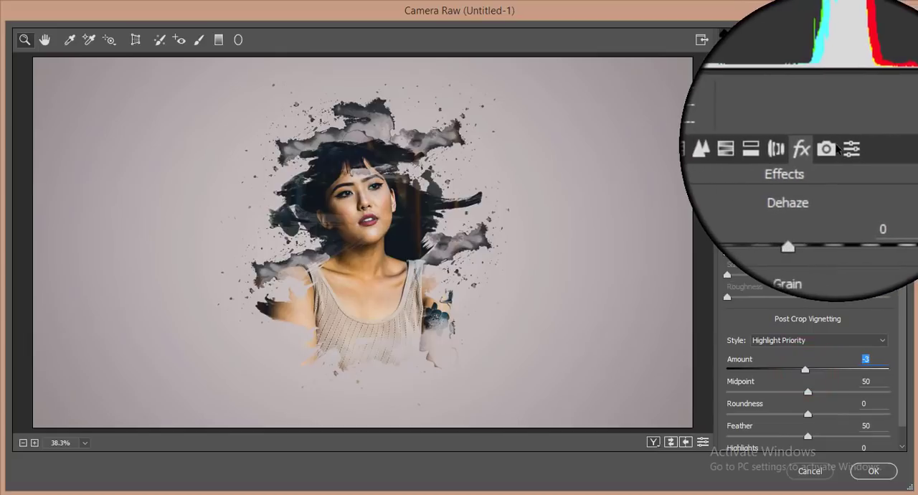
pyautogui.click(829, 147)
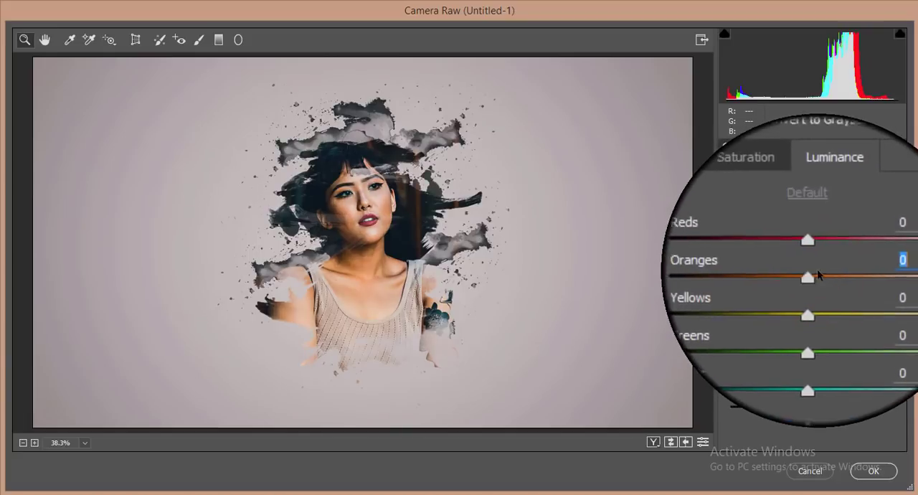
pyautogui.click(745, 157)
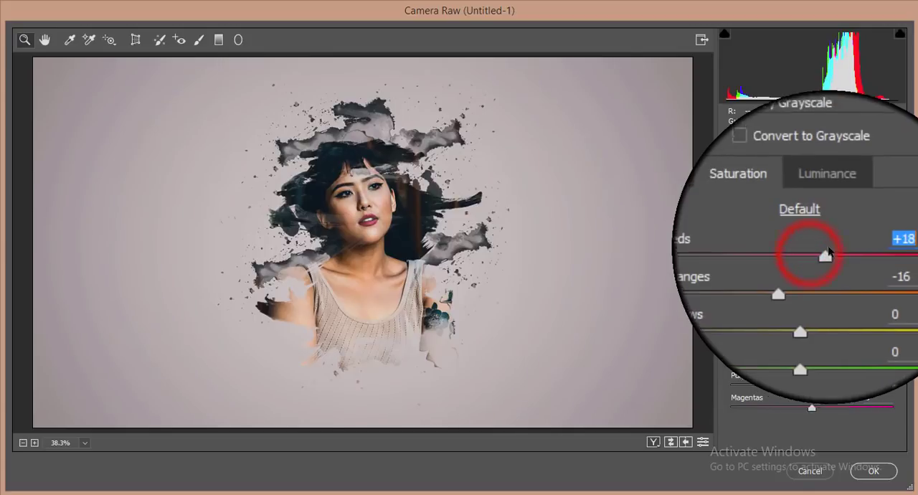
# - Shift the hue of the blues in HSL and apply the Camera Raw colour grade to Layer 1
pyautogui.click(827, 173)
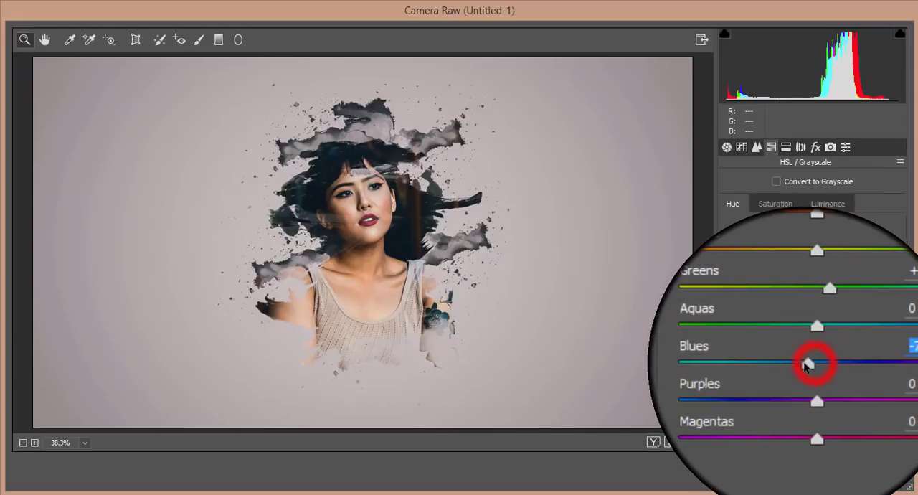
pyautogui.moveTo(816, 361); pyautogui.dragTo(806, 361)
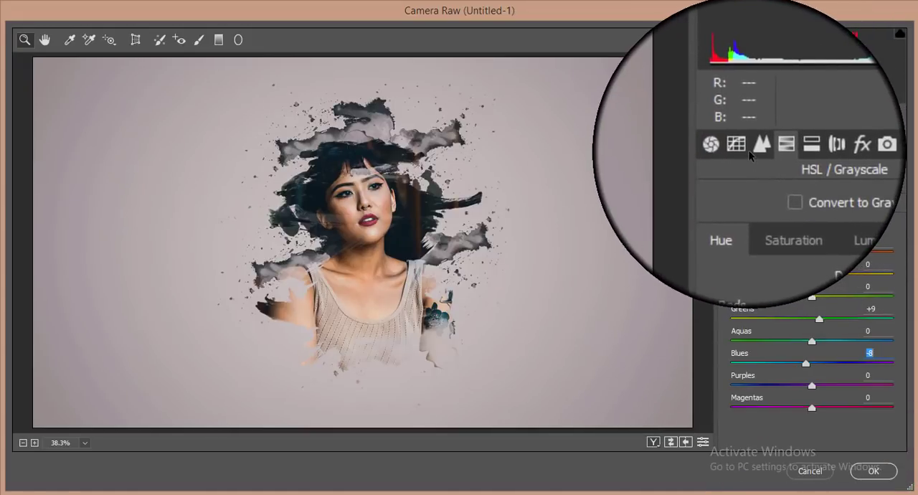
pyautogui.click(729, 150)
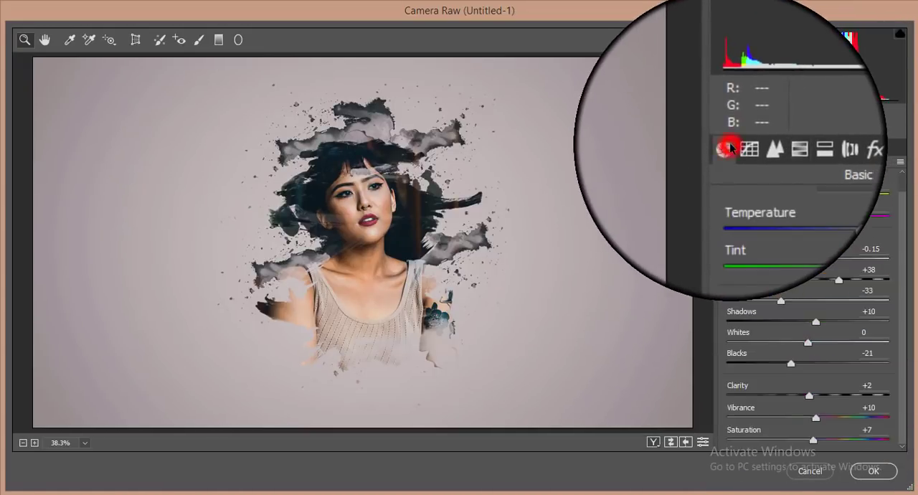
pyautogui.click(873, 470)
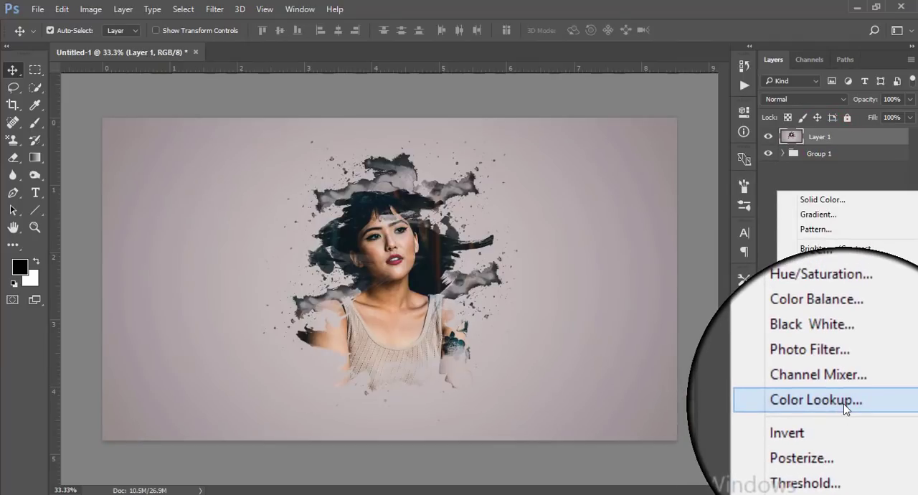
# - Add a Color Lookup adjustment layer with the FoggyNight 3D LUT and expand Group 2
pyautogui.click(812, 399)
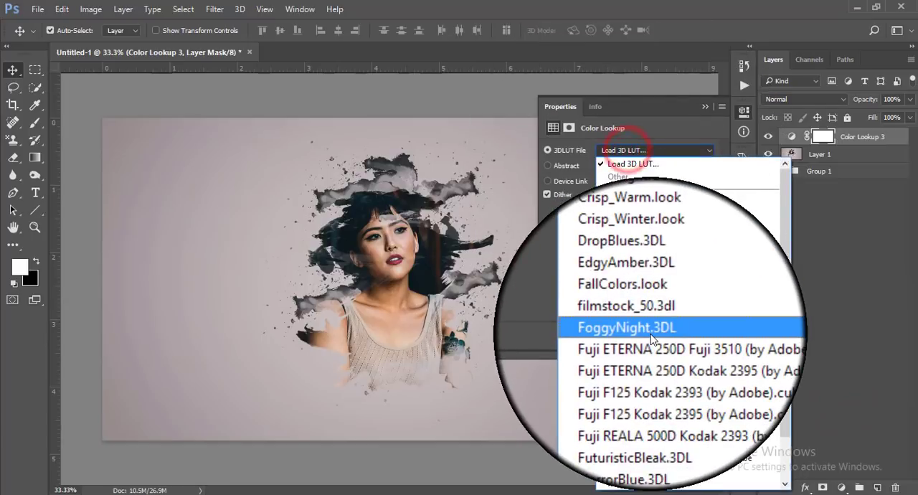
pyautogui.click(626, 327)
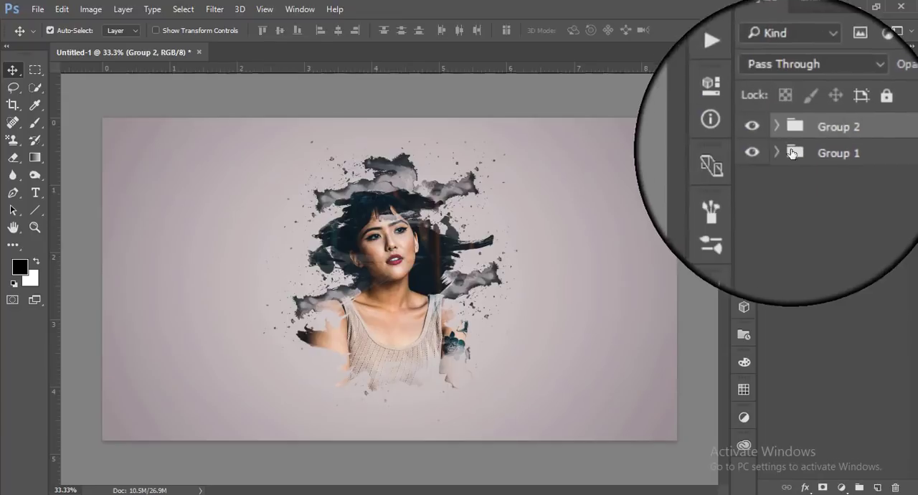
pyautogui.click(777, 127)
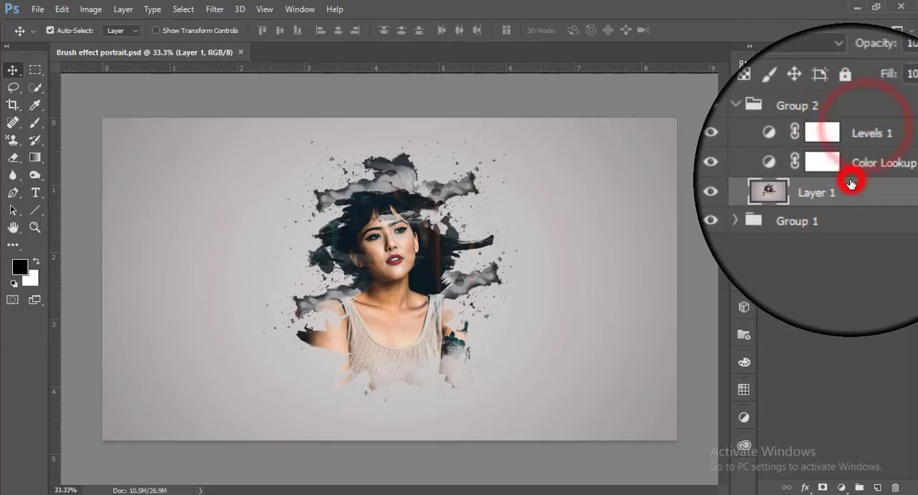
# - Place Embedded the lens flare image from Documents as a new layer above the portrait
pyautogui.click(37, 8)
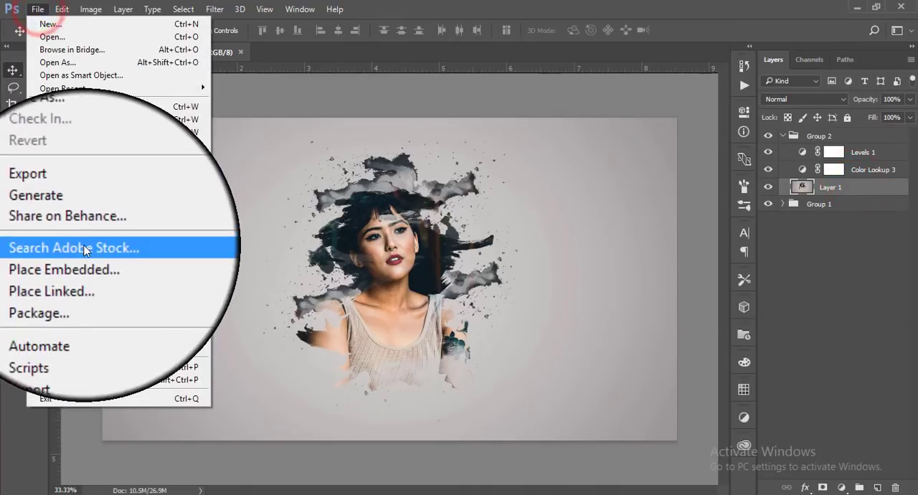
pyautogui.click(63, 270)
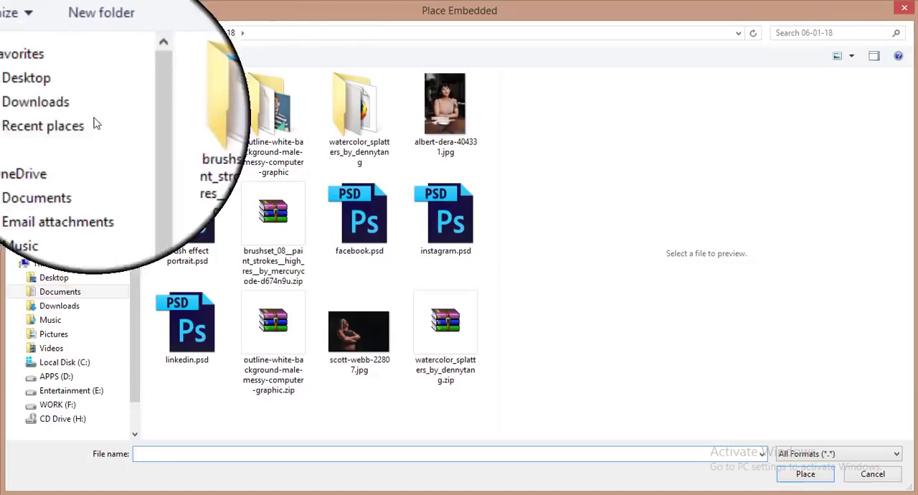
pyautogui.click(60, 291)
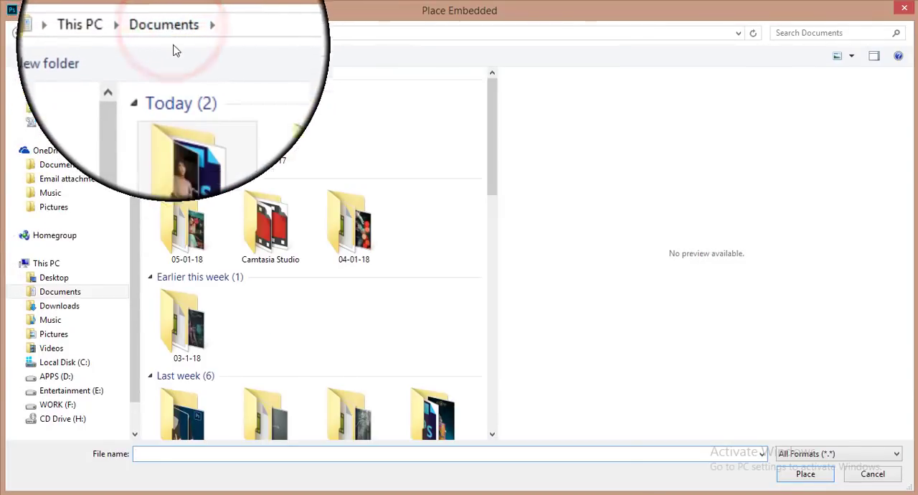
pyautogui.scroll(-3)
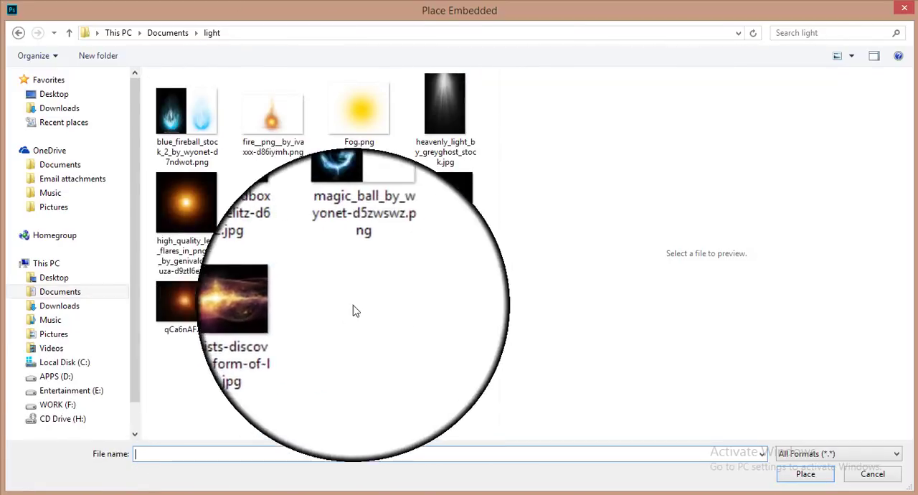
pyautogui.click(807, 473)
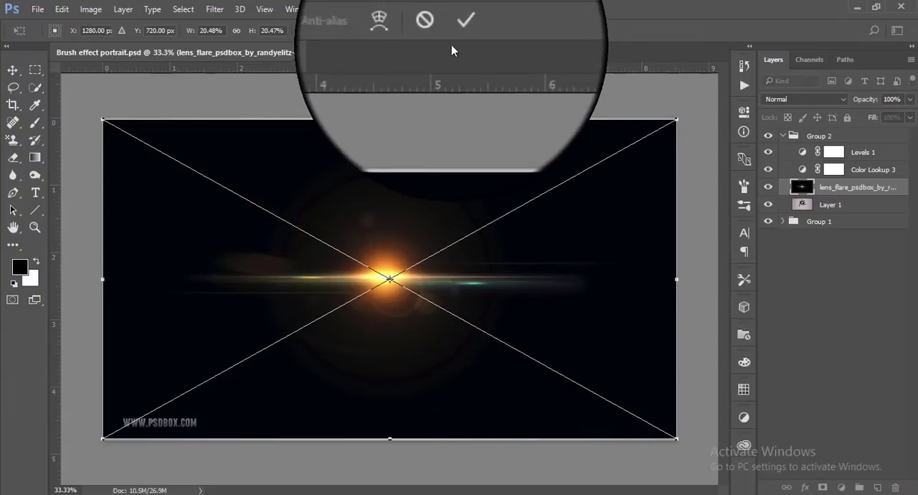
# - Commit the flare, blend it in Screen mode and move its glow onto the portrait
pyautogui.click(803, 99)
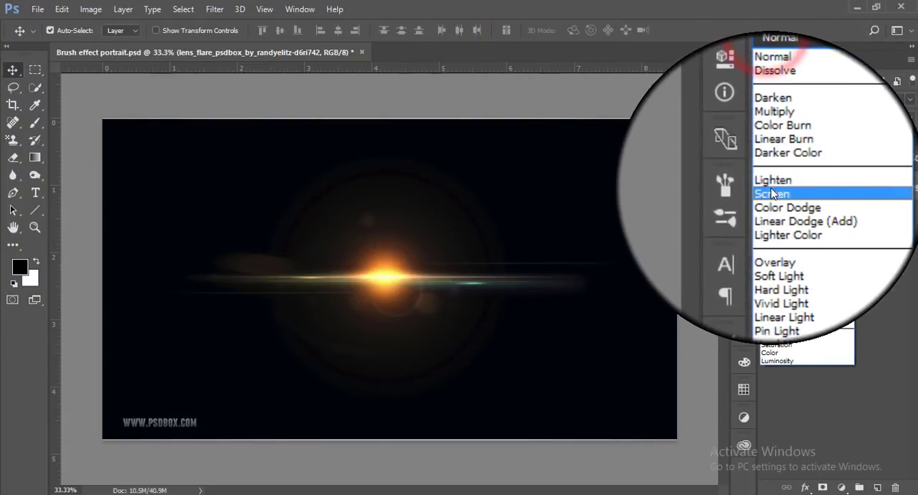
pyautogui.click(772, 193)
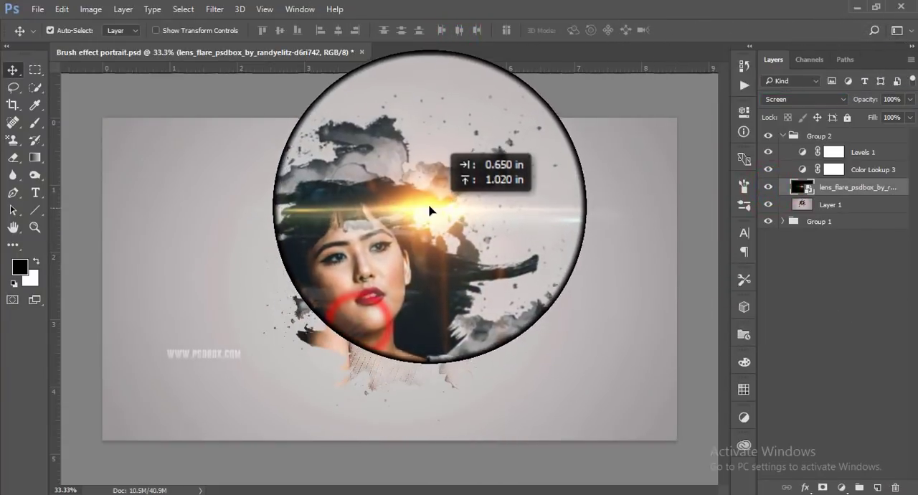
pyautogui.moveTo(430, 212); pyautogui.dragTo(384, 299)
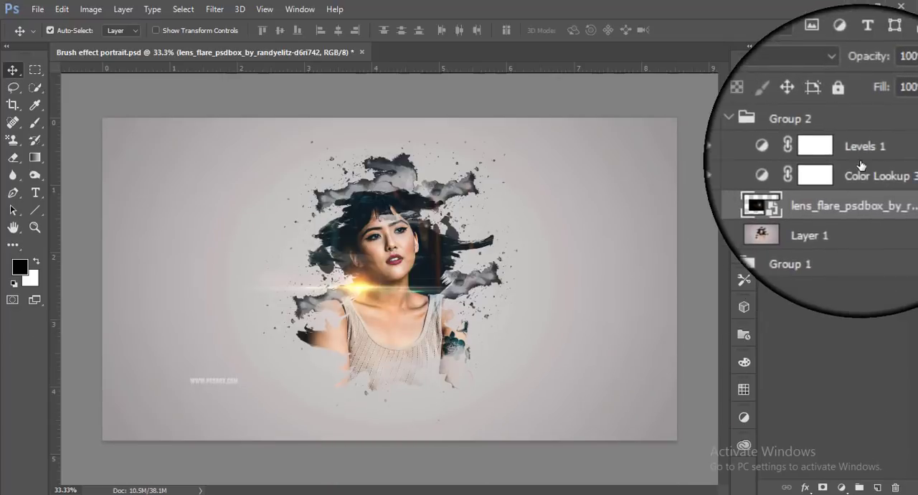
pyautogui.rightClick(854, 204)
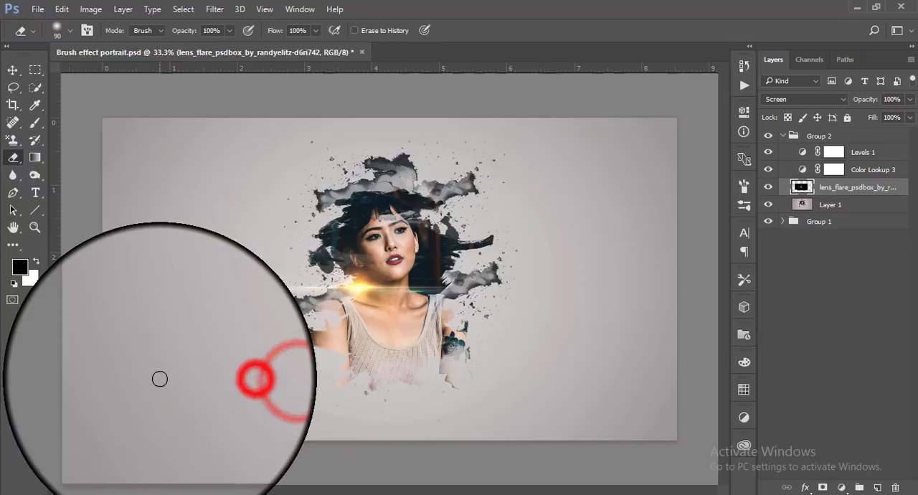
# - With the Move tool, drag the lens flare glow until it sits just beside the woman's neck
pyautogui.click(11, 69)
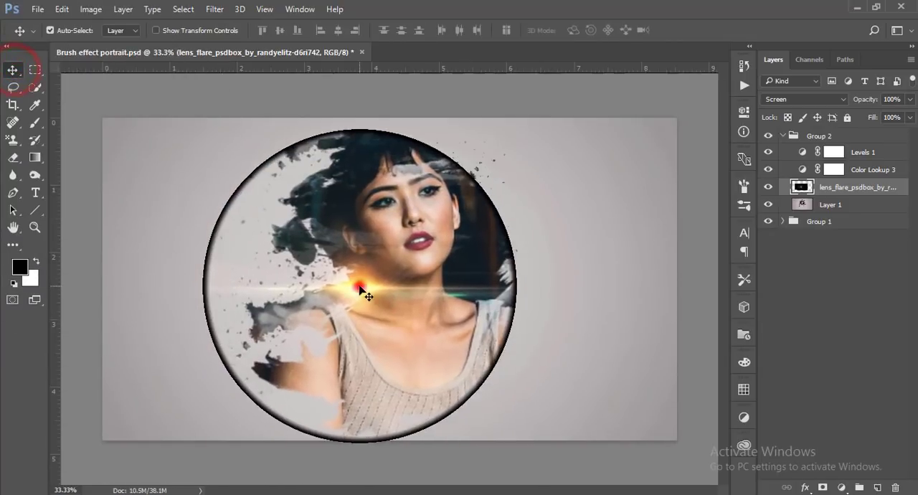
pyautogui.moveTo(366, 292); pyautogui.dragTo(586, 310)
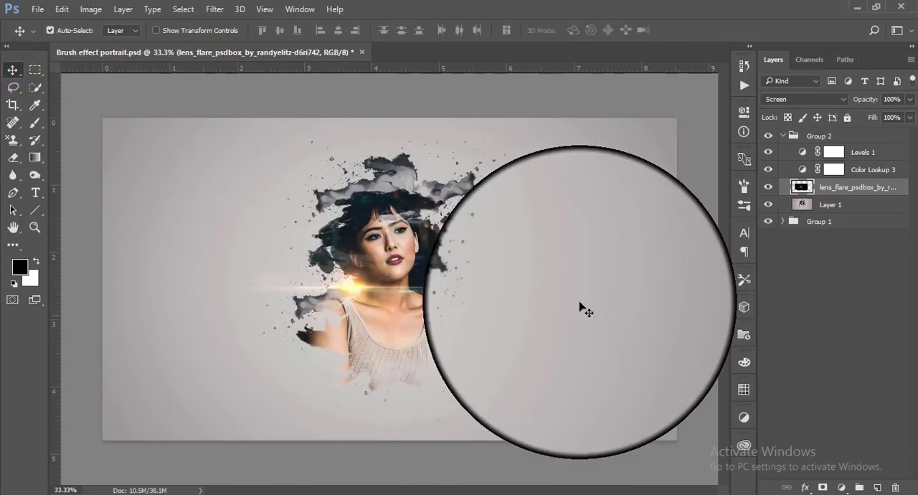
pyautogui.moveTo(585, 309); pyautogui.dragTo(402, 204)
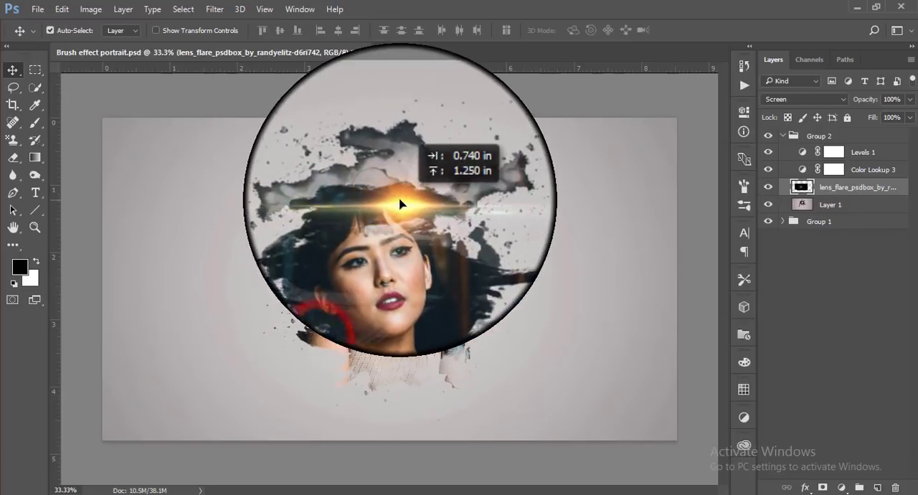
pyautogui.moveTo(402, 204); pyautogui.dragTo(419, 278)
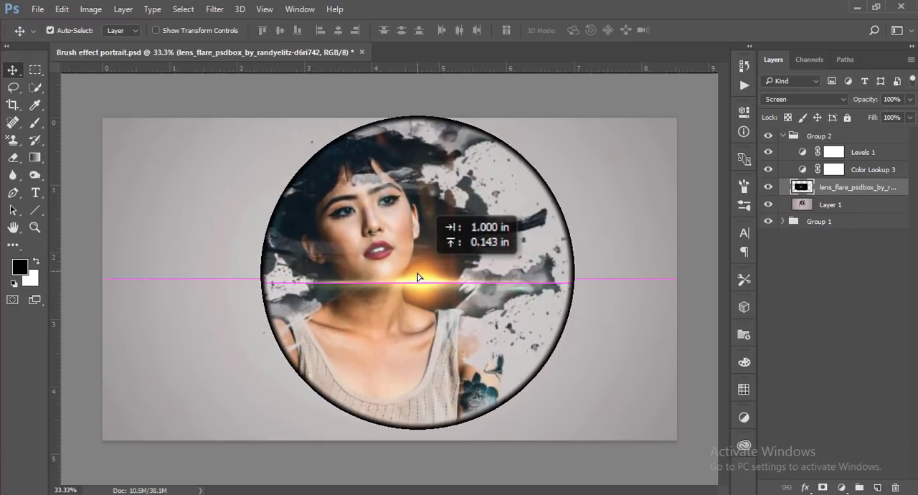
pyautogui.moveTo(419, 276); pyautogui.dragTo(370, 287)
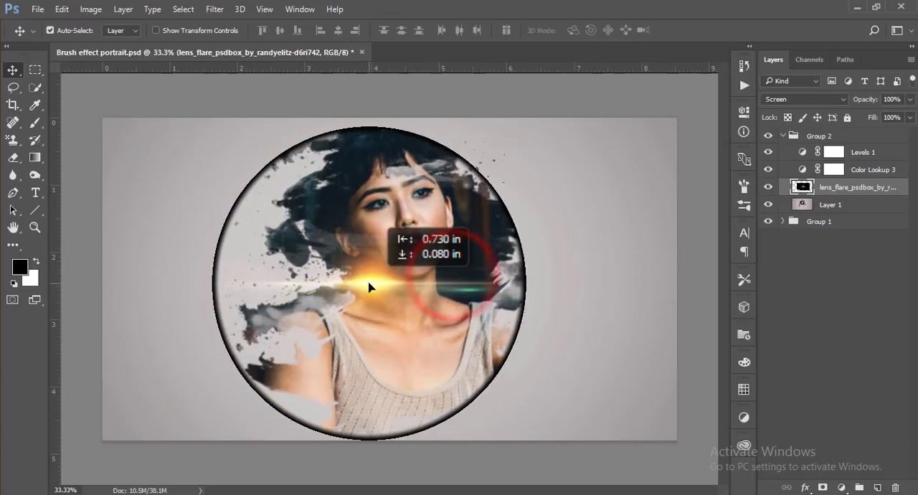
pyautogui.moveTo(370, 287); pyautogui.dragTo(439, 315)
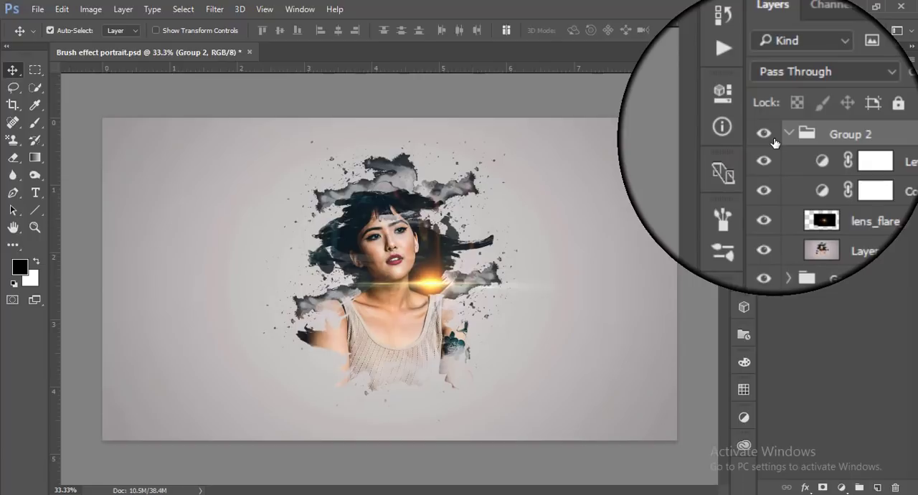
pyautogui.moveTo(763, 160)
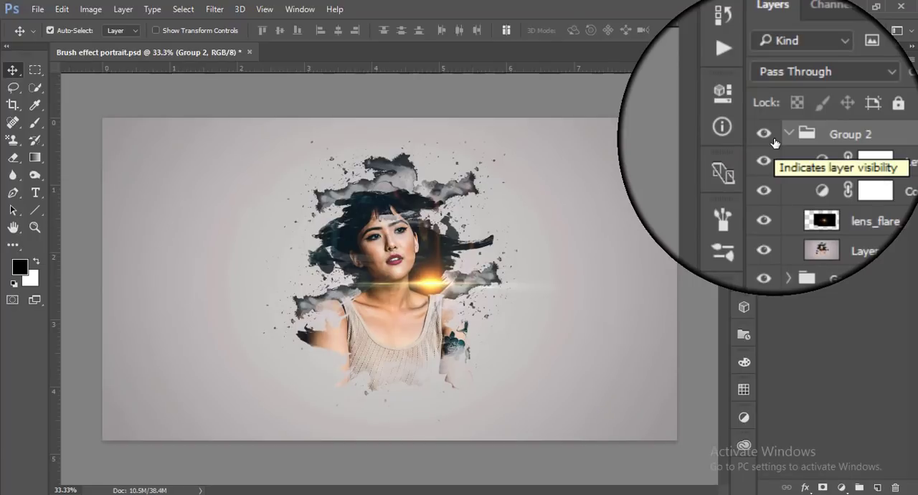